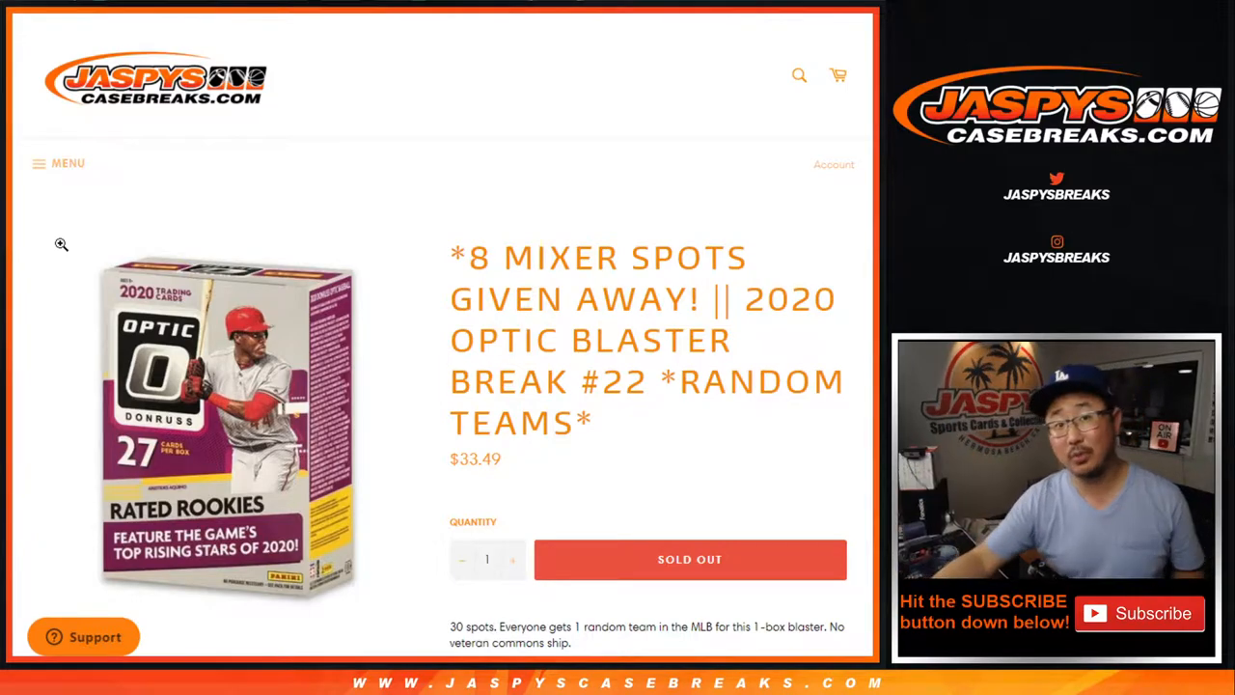
mouse_move(438, 270)
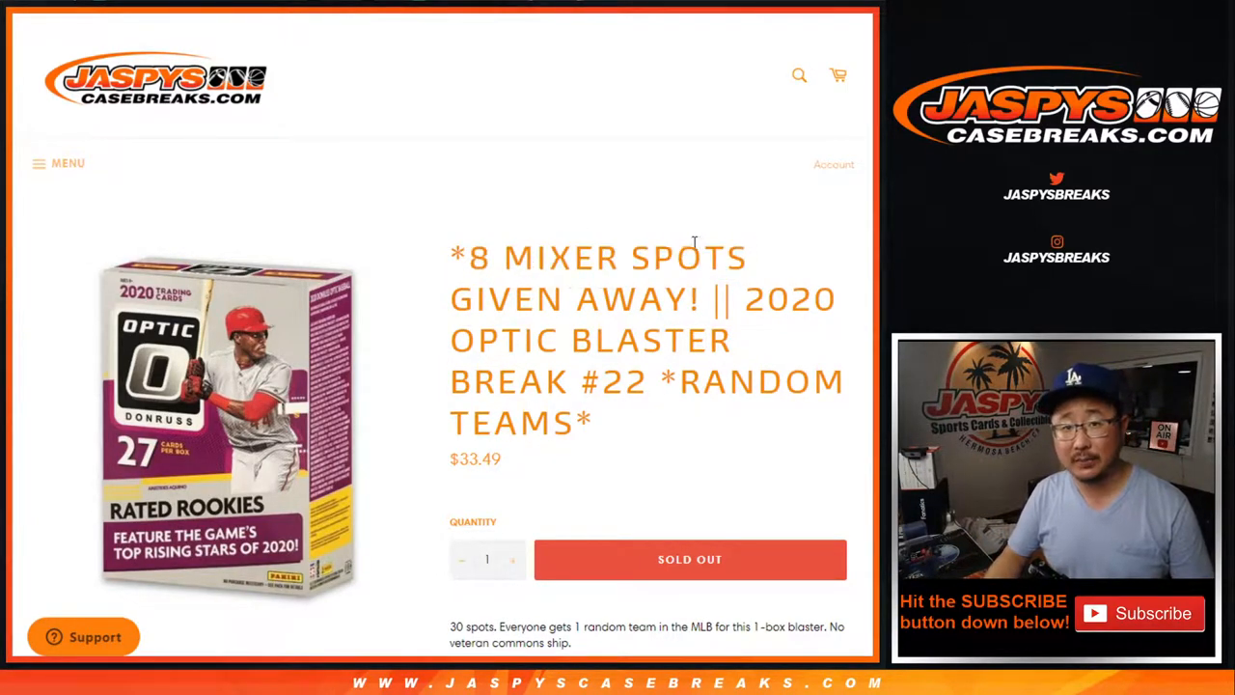
Show the Optic blaster break #22 rules: 30 random-team spots and 8 mixer spots.
scroll(down, 3)
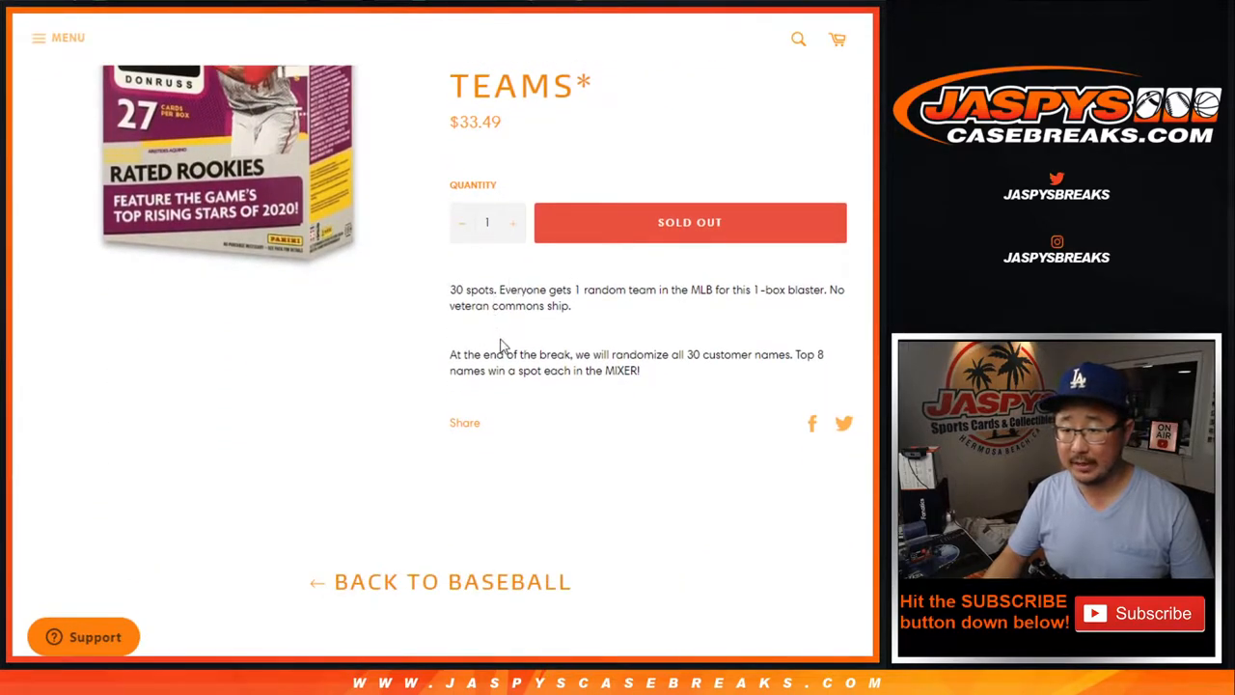
mouse_move(581, 345)
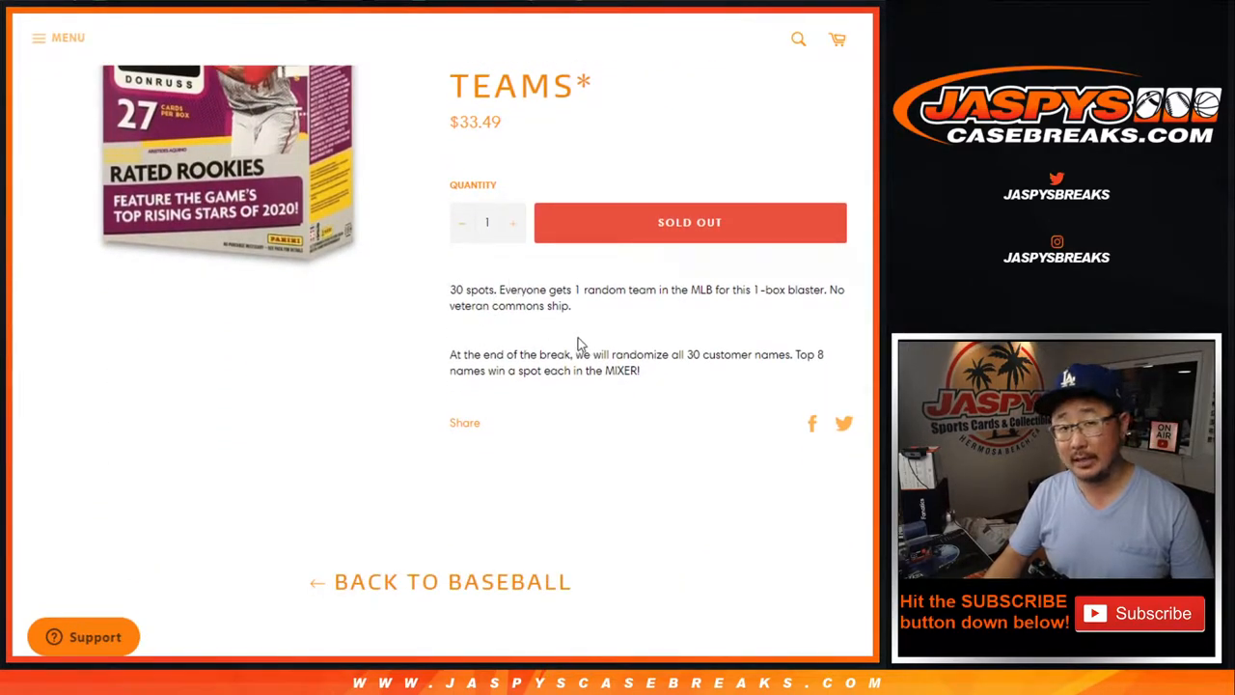
mouse_move(673, 388)
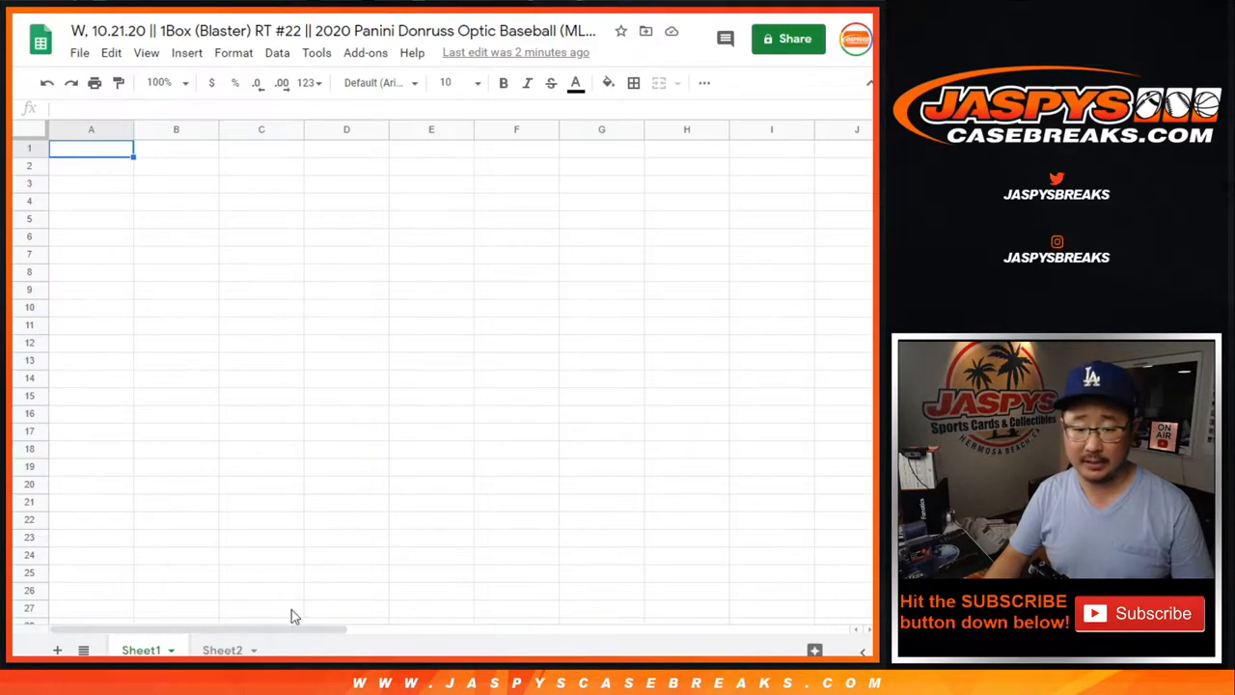
Switch to Sheet2 and select the two $50.00 break credit rows.
click(220, 649)
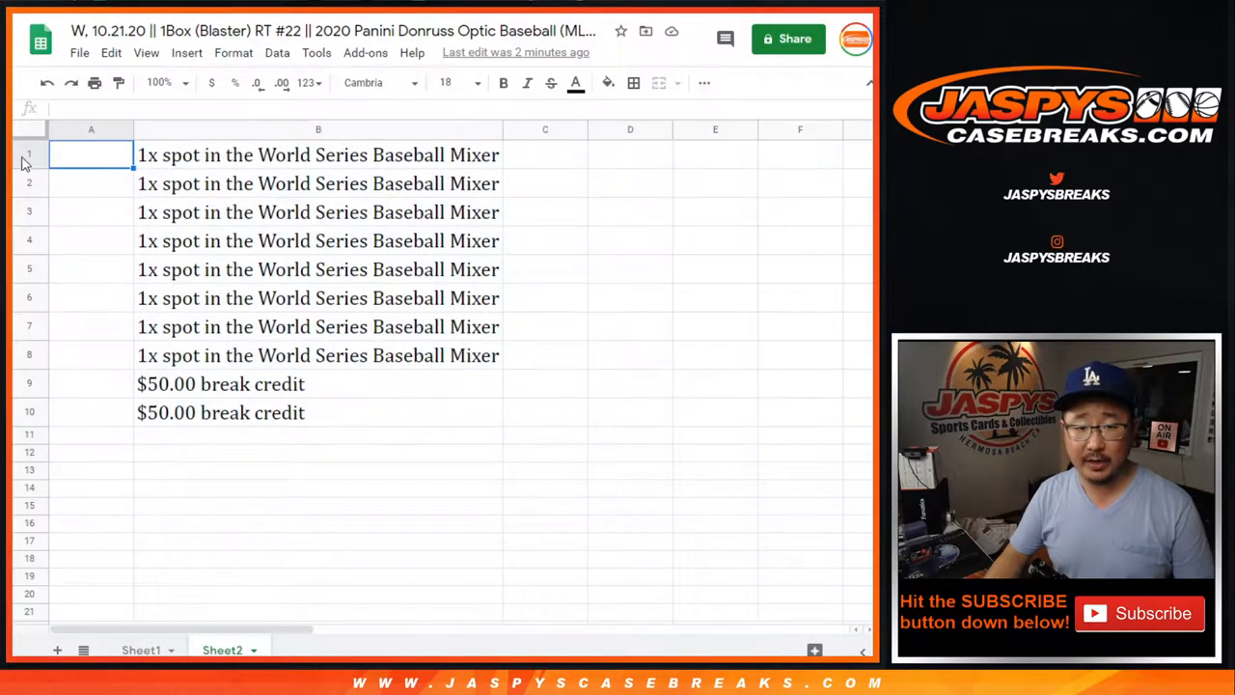
click(29, 384)
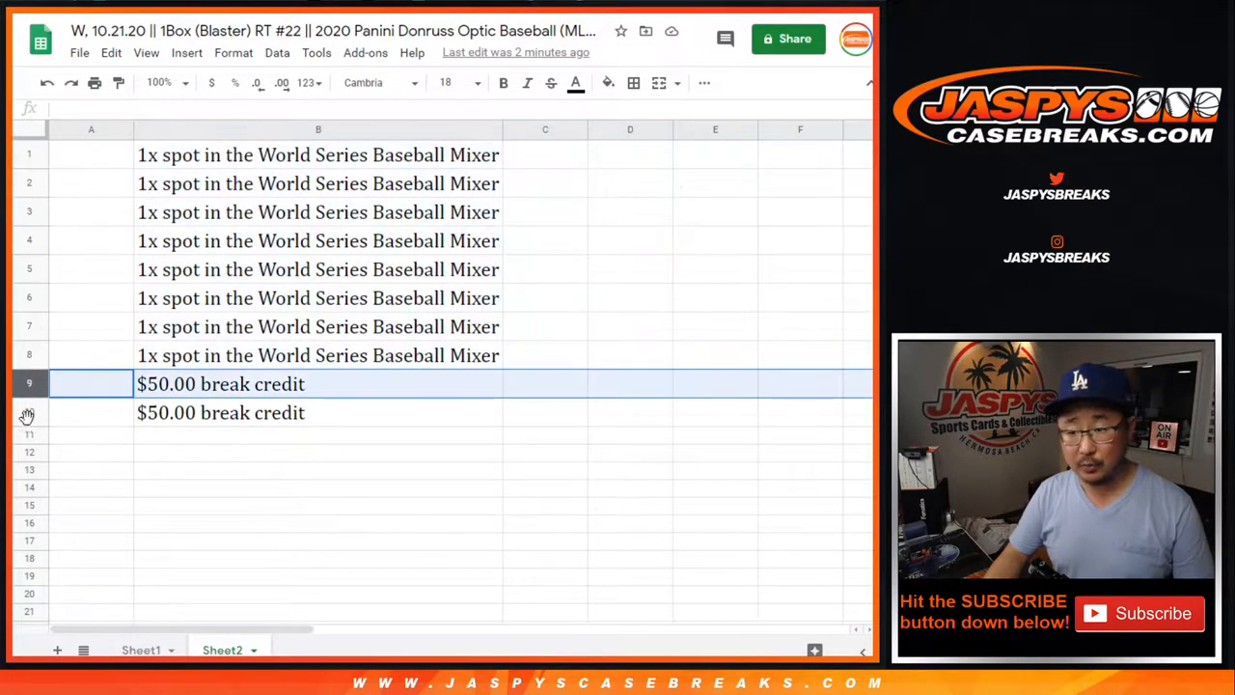
drag(91, 384, 90, 412)
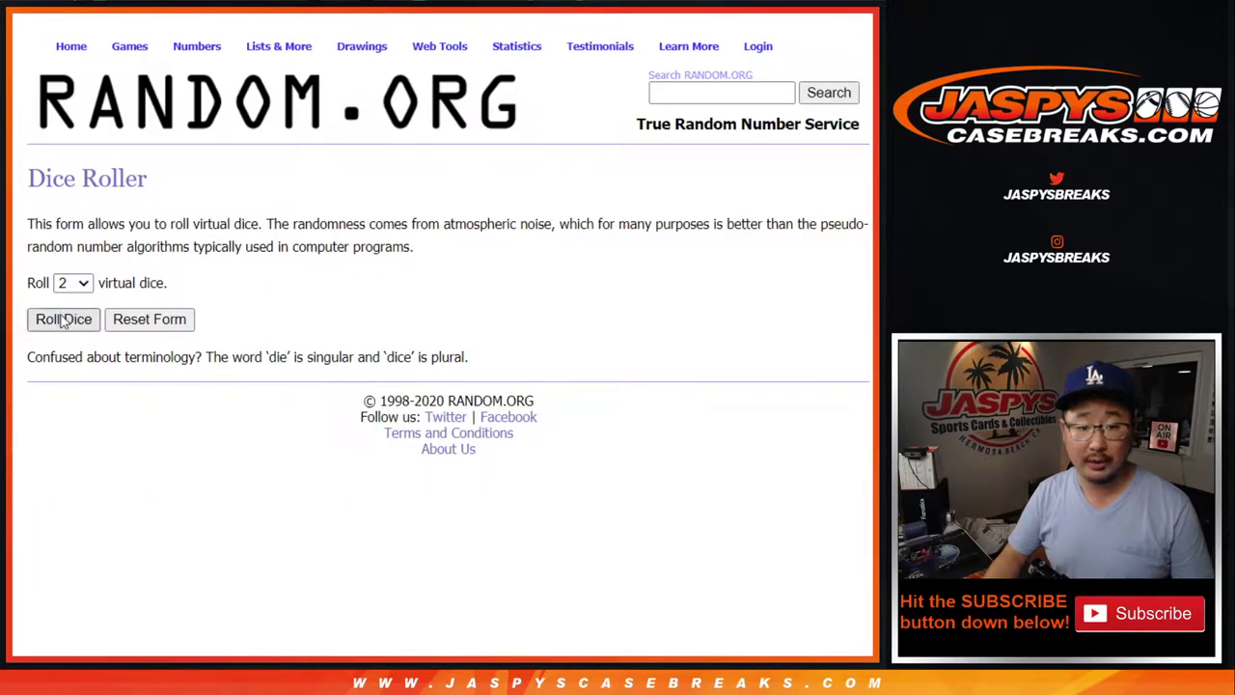
Roll the dice, then randomize and repeatedly reshuffle the 30 customer names.
click(63, 319)
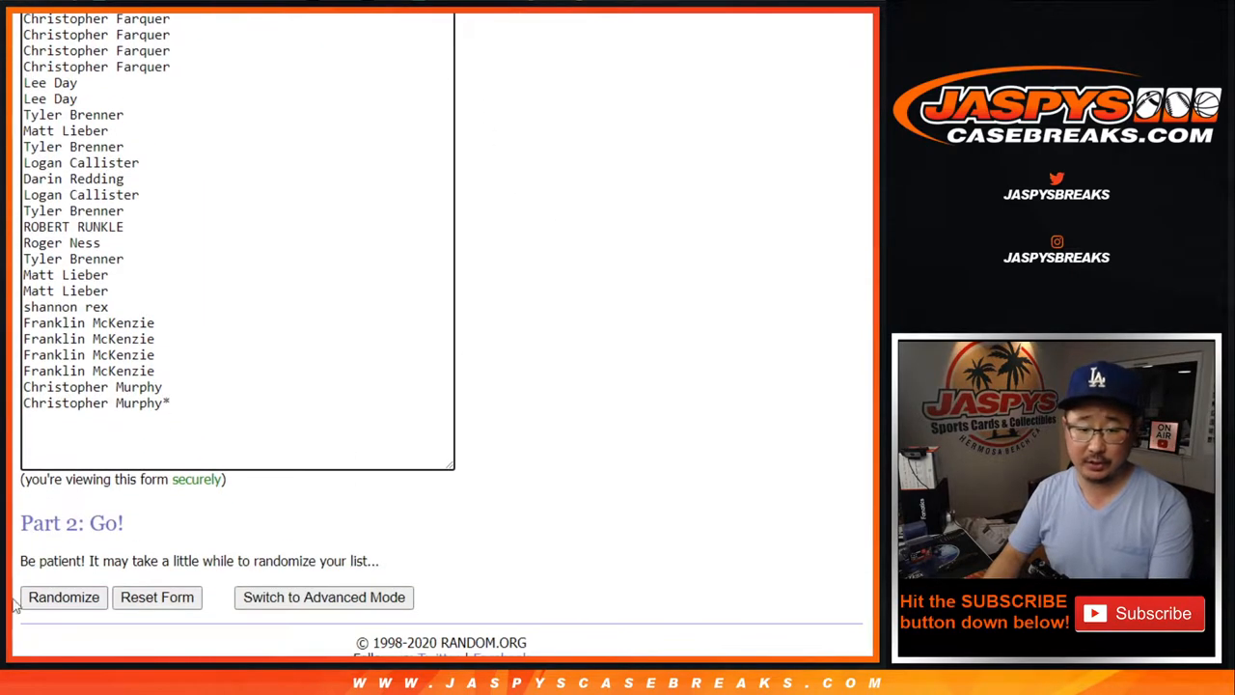
click(63, 597)
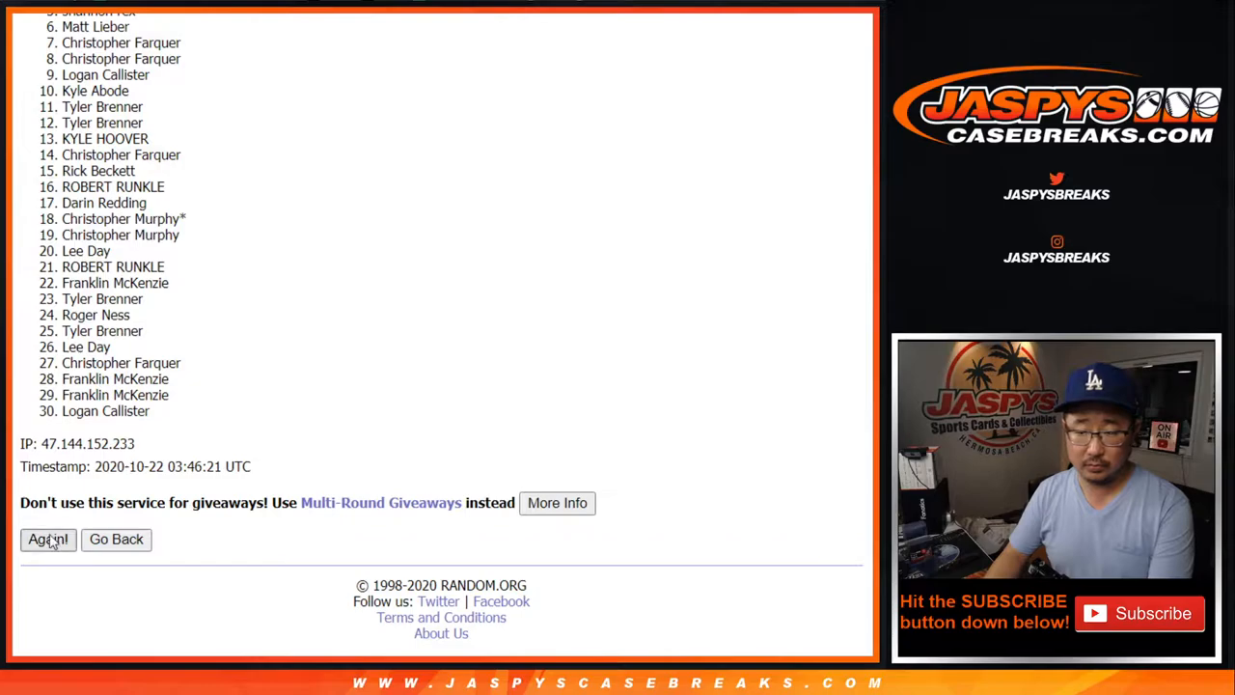
click(47, 540)
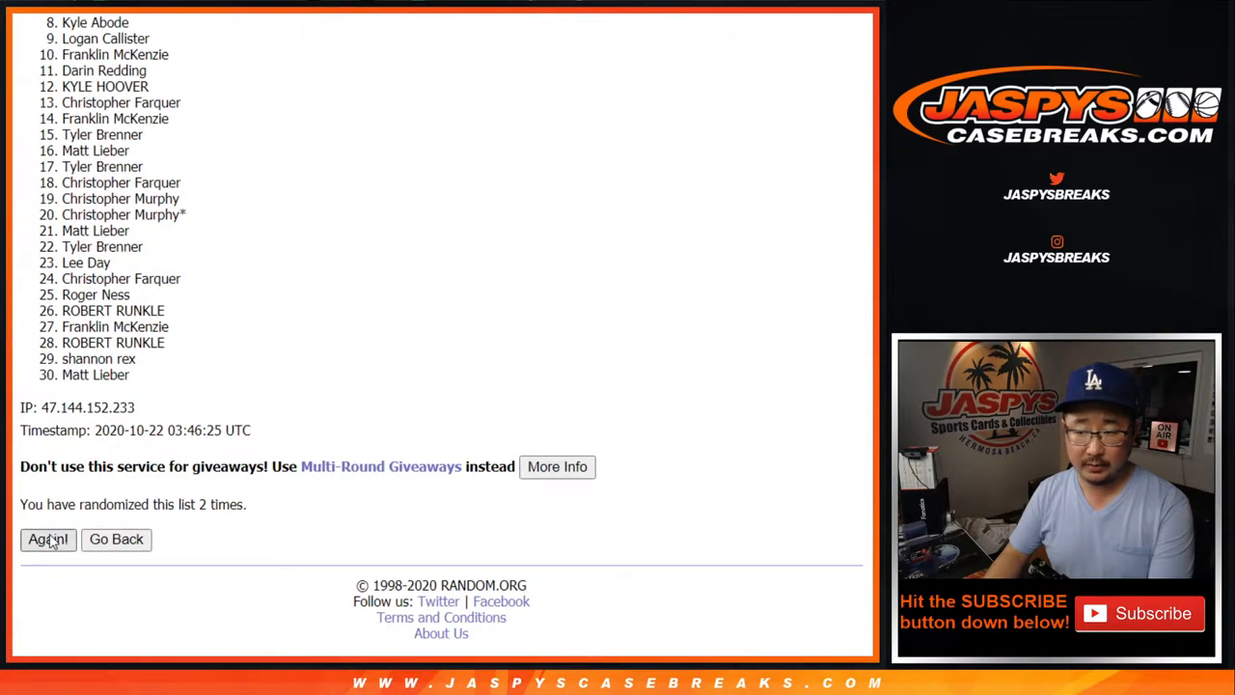
click(48, 539)
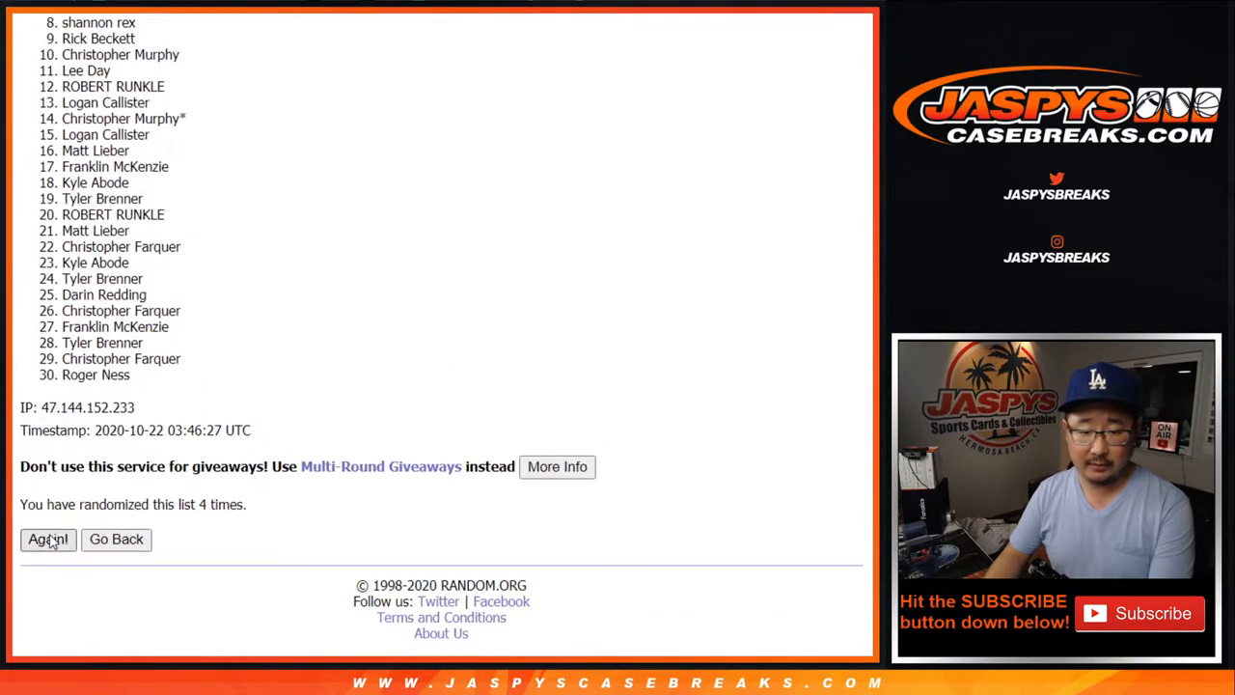
click(47, 539)
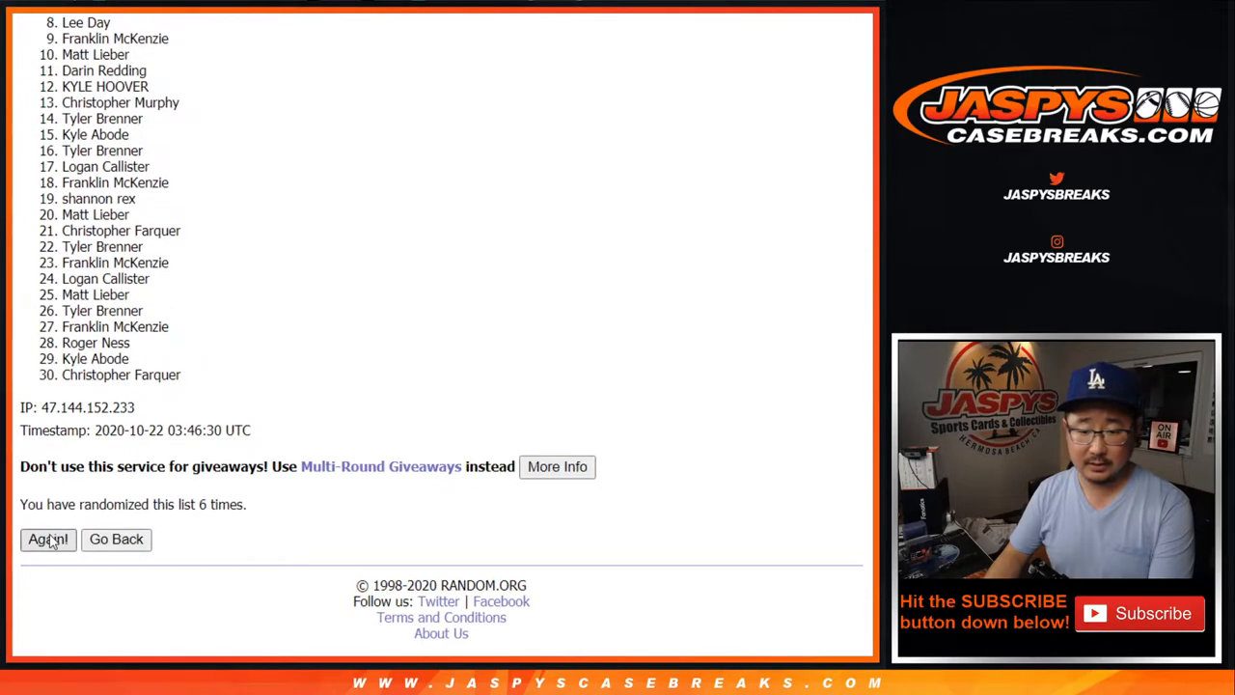
click(47, 539)
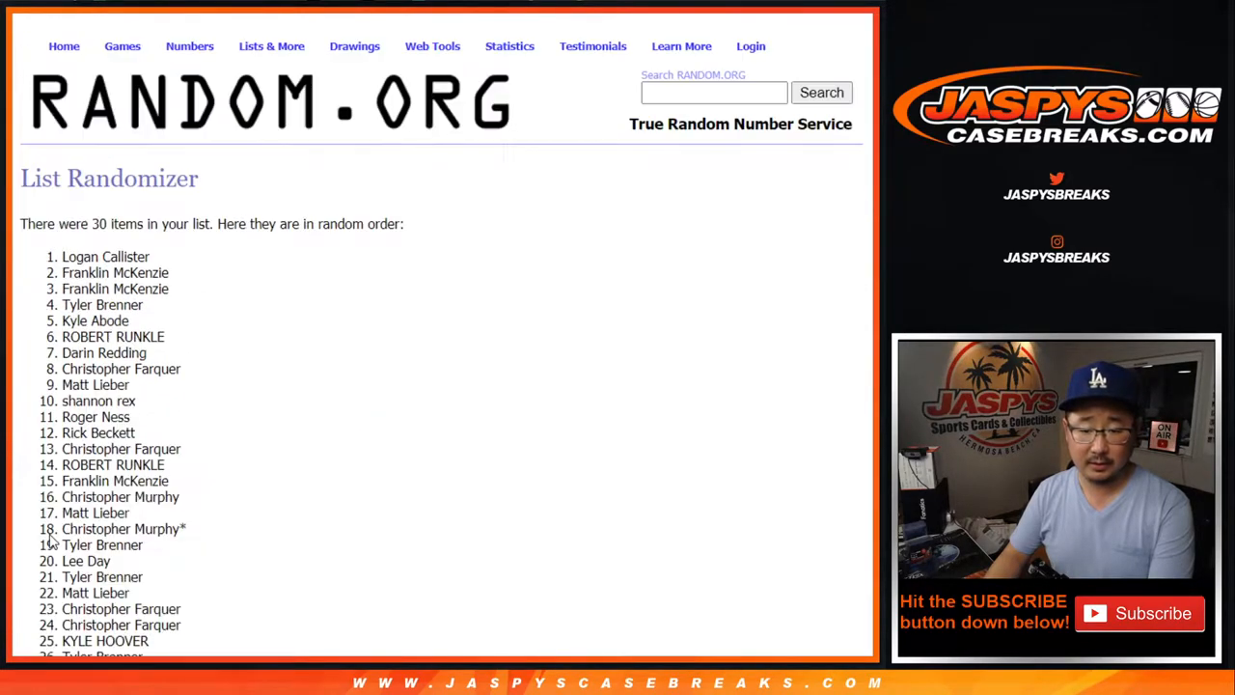
scroll(down, 3)
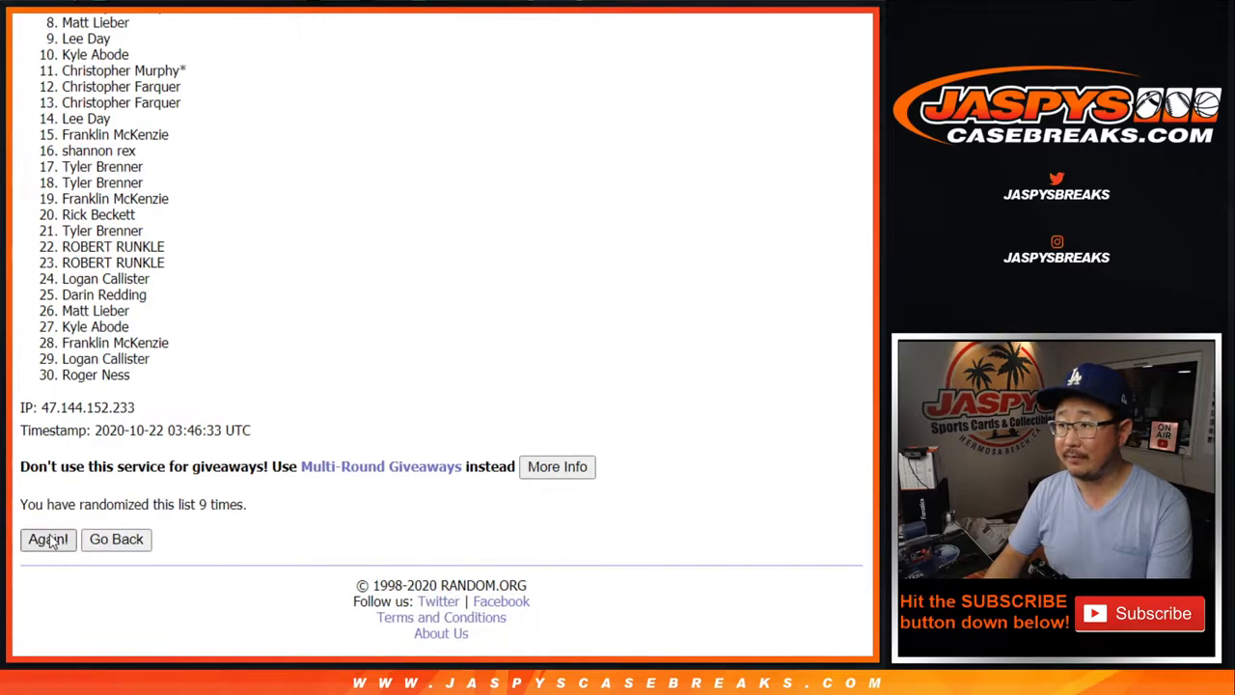
click(48, 539)
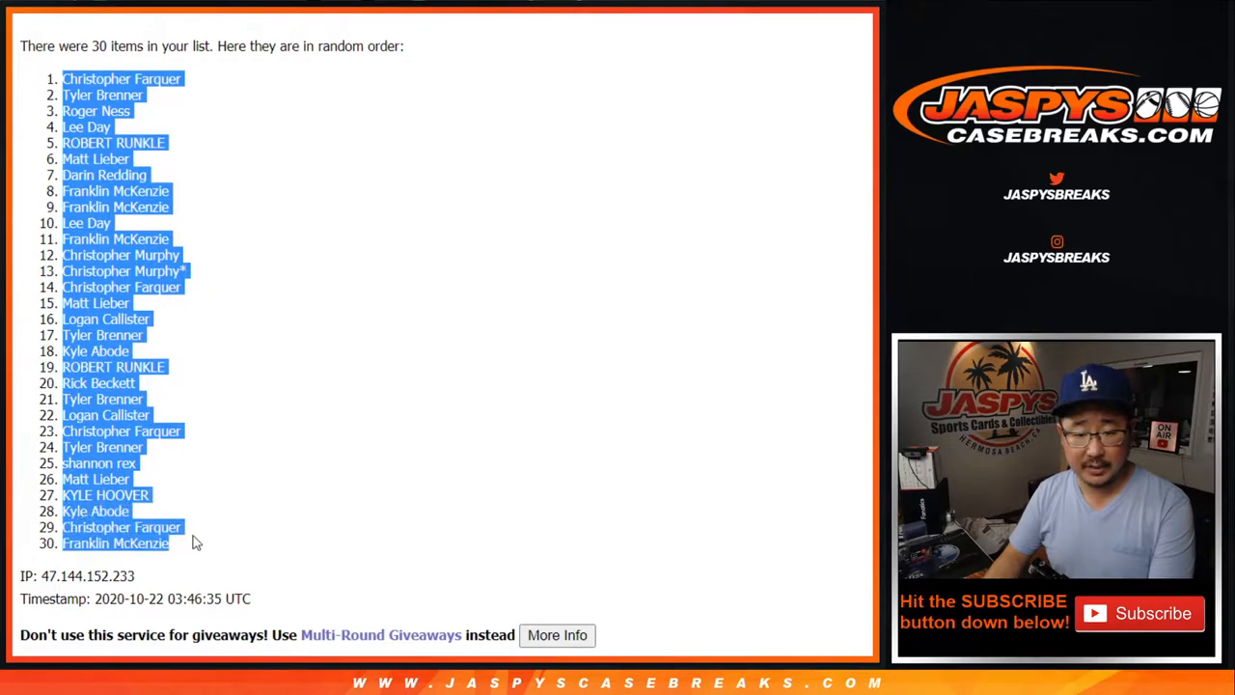
scroll(down, 3)
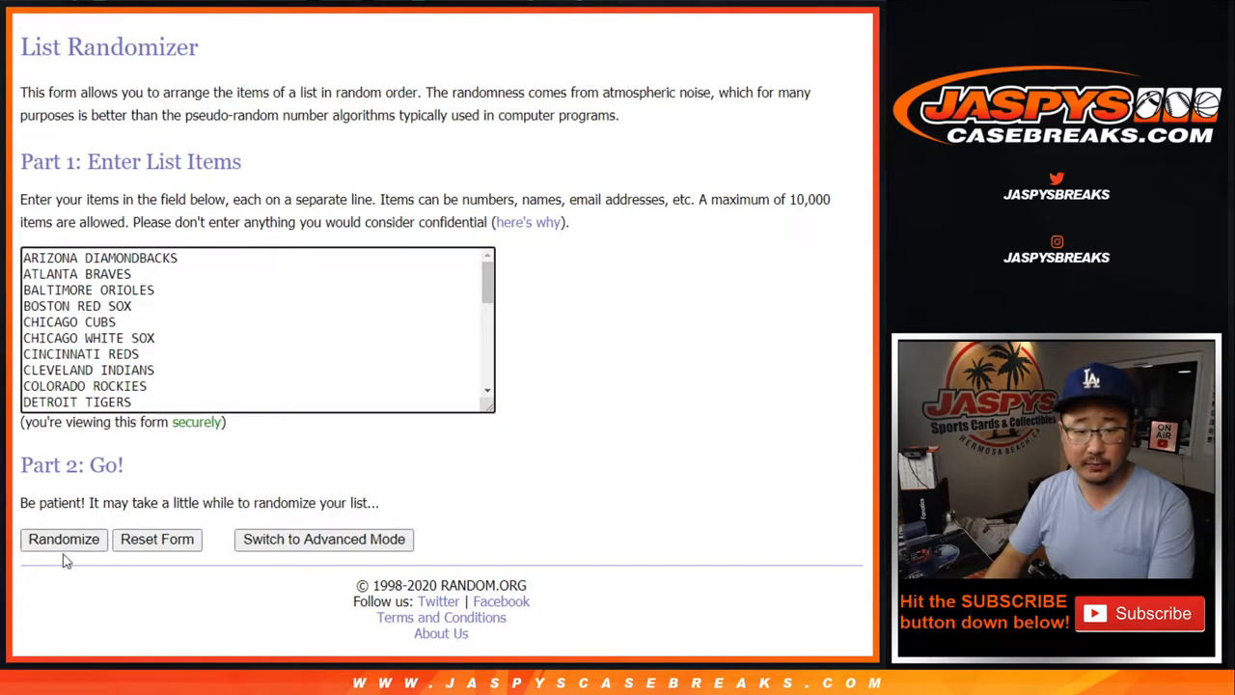
Randomize the 30 MLB teams and reshuffle until nine shuffles are done.
click(63, 539)
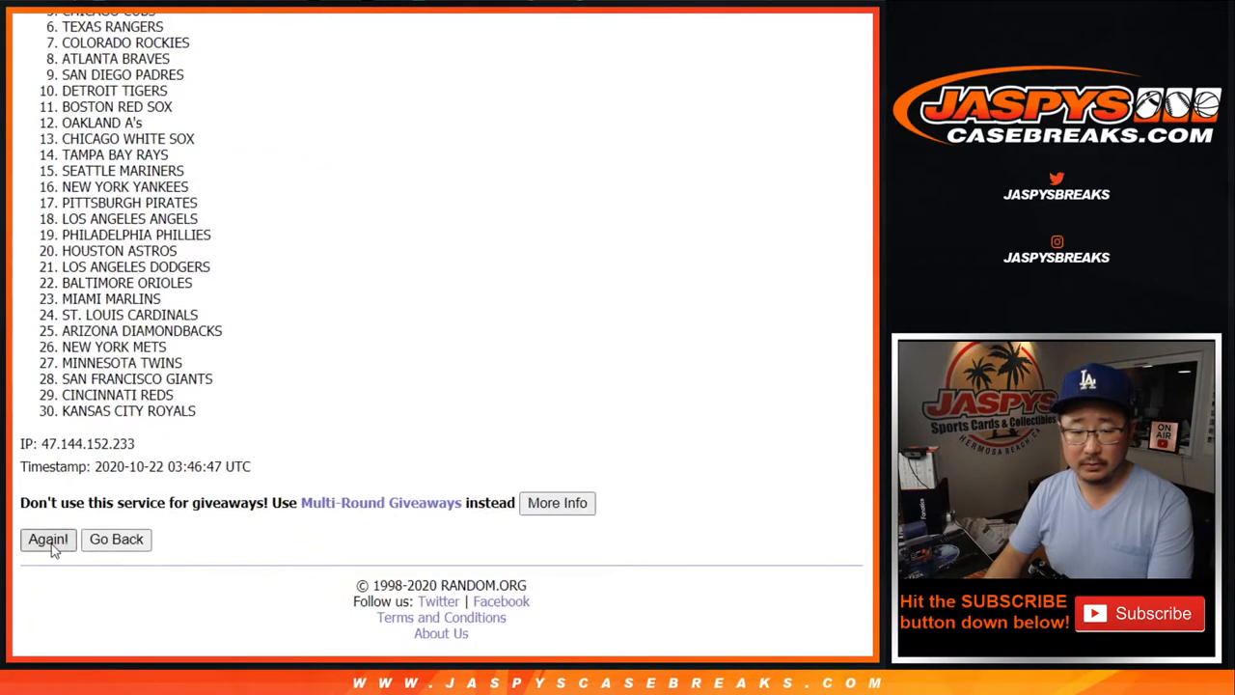
click(47, 539)
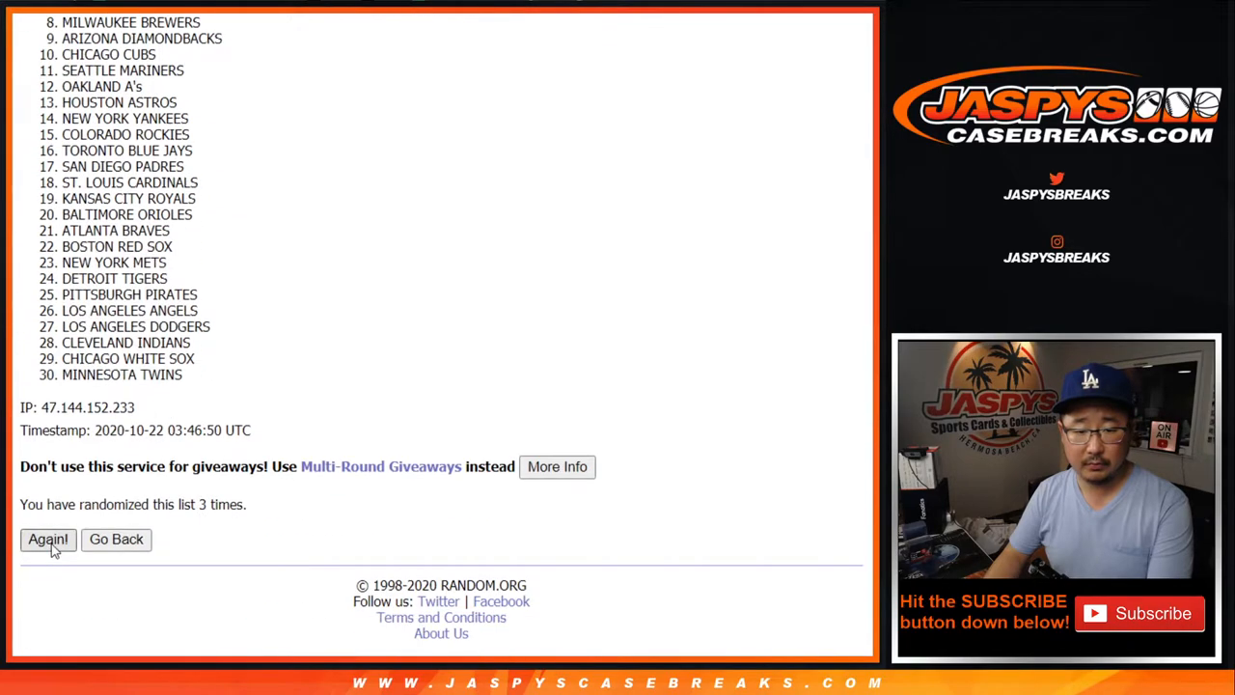
click(47, 539)
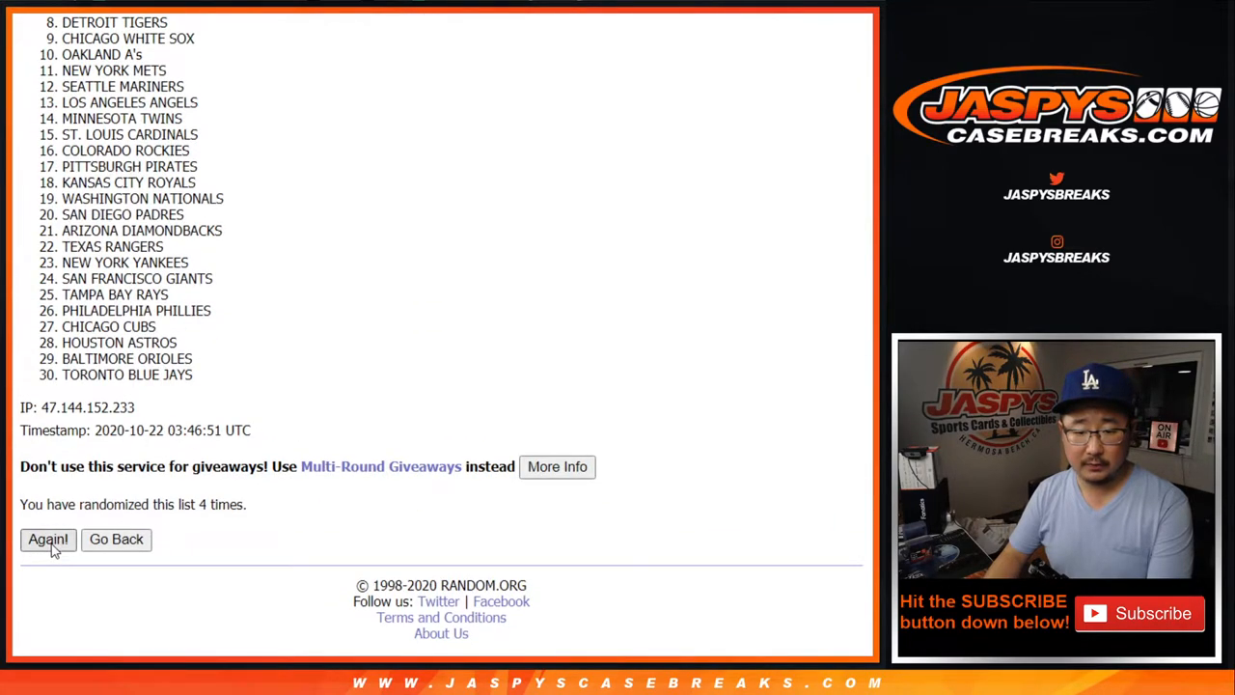
click(48, 540)
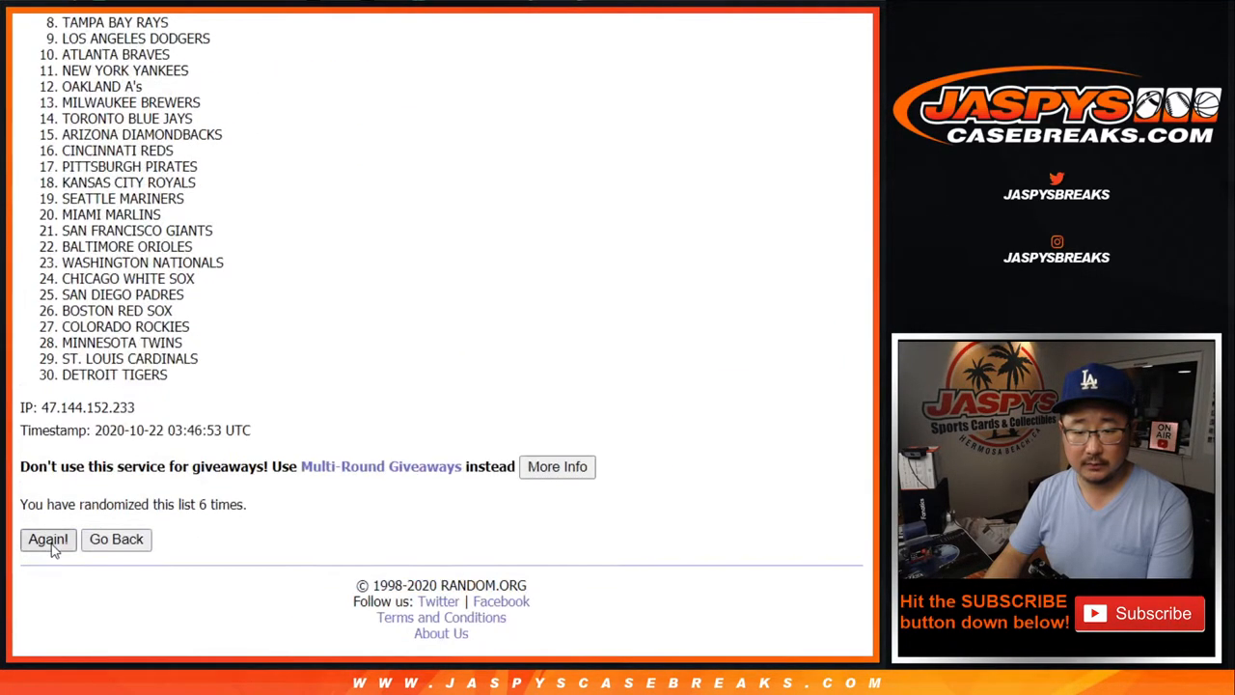
click(47, 540)
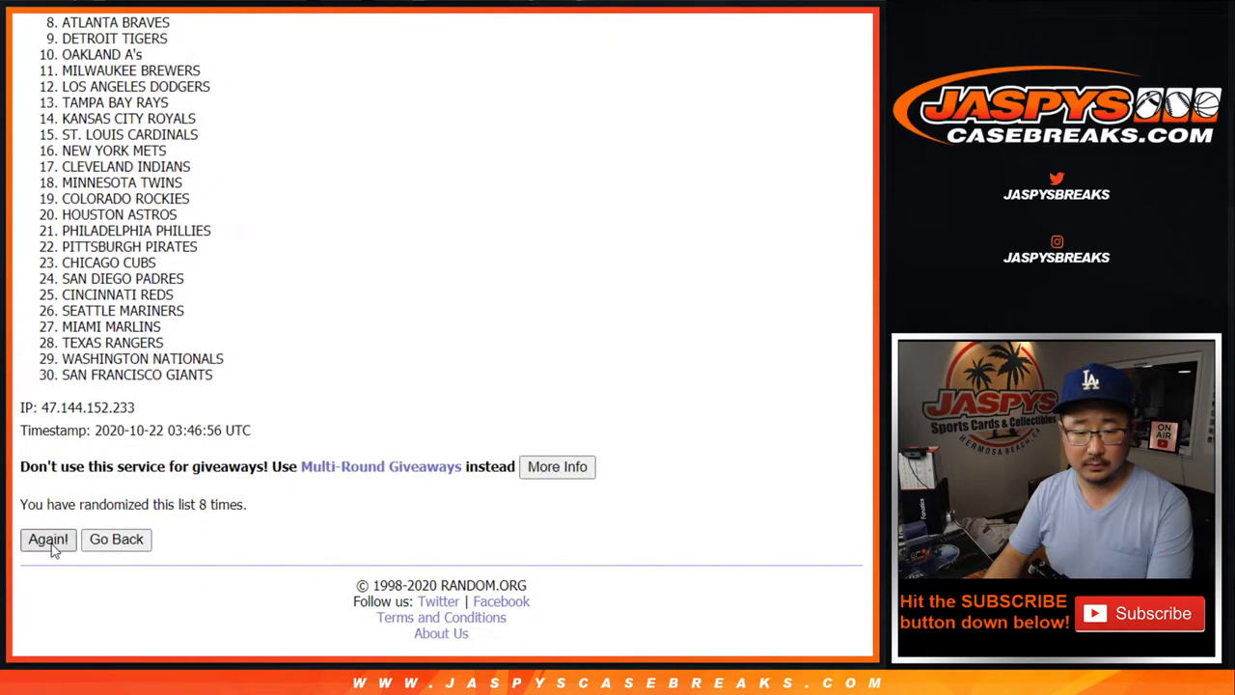
click(47, 540)
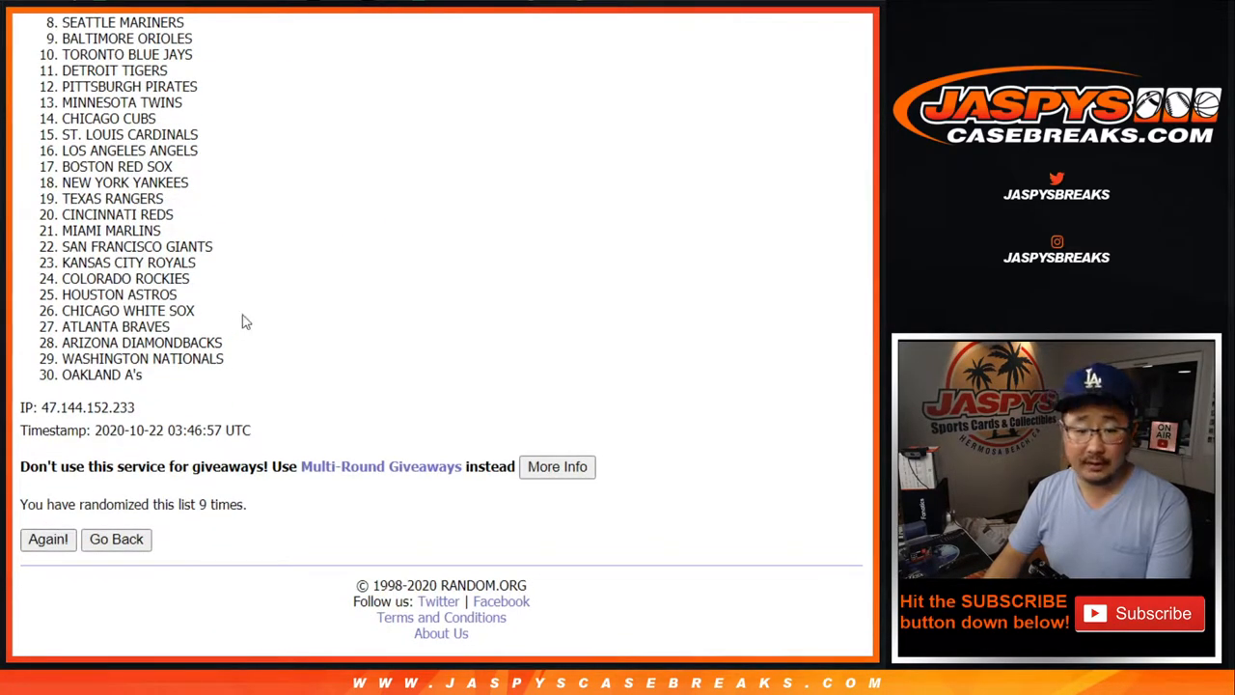
click(47, 539)
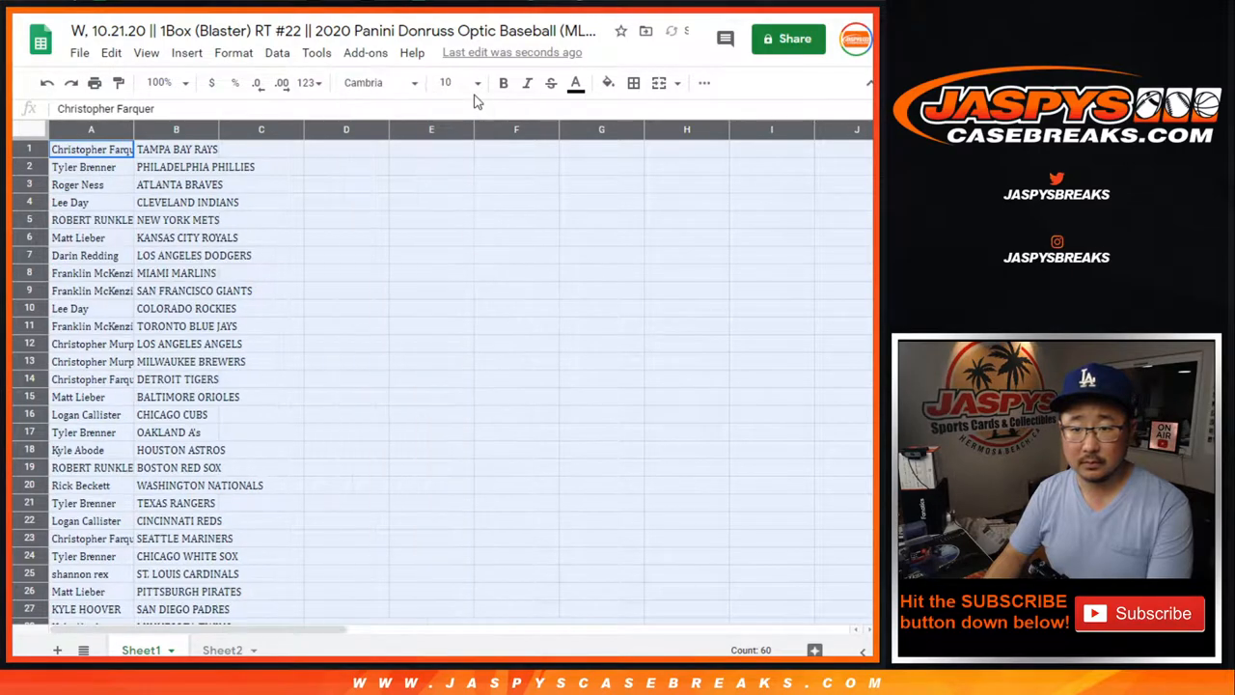
Set the A1:B30 pairings to font size 12, zoom to 125%, and review rows 16–30.
click(473, 82)
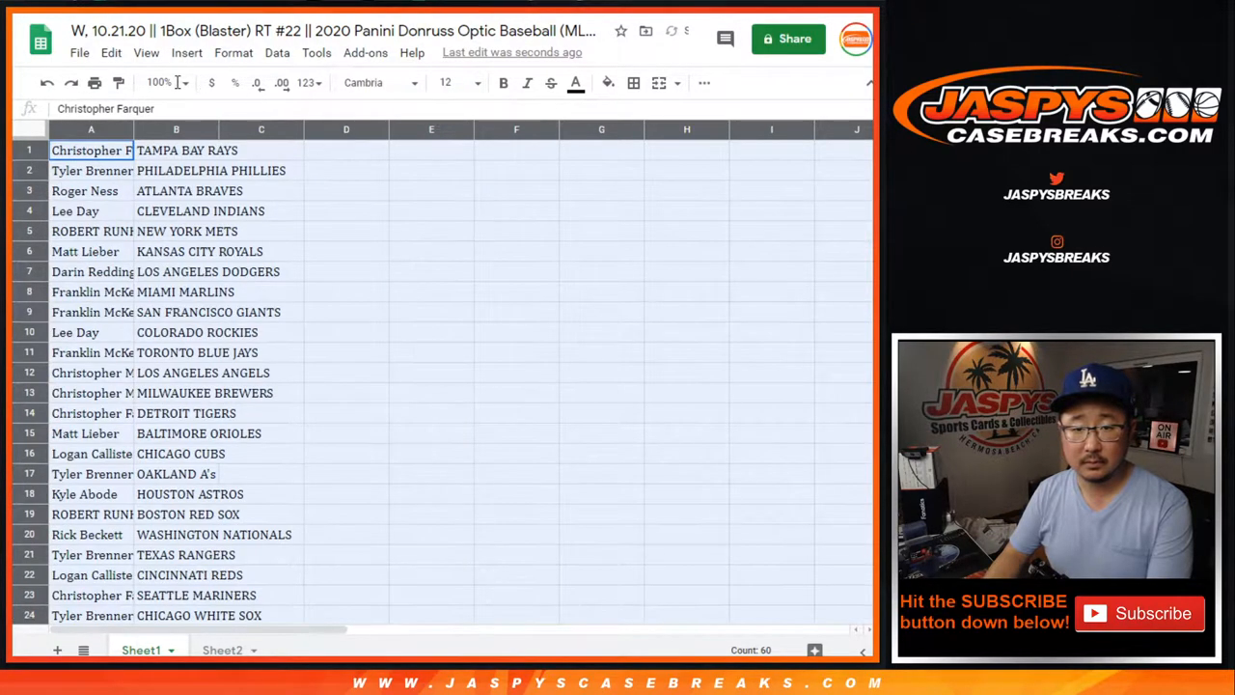
click(166, 82)
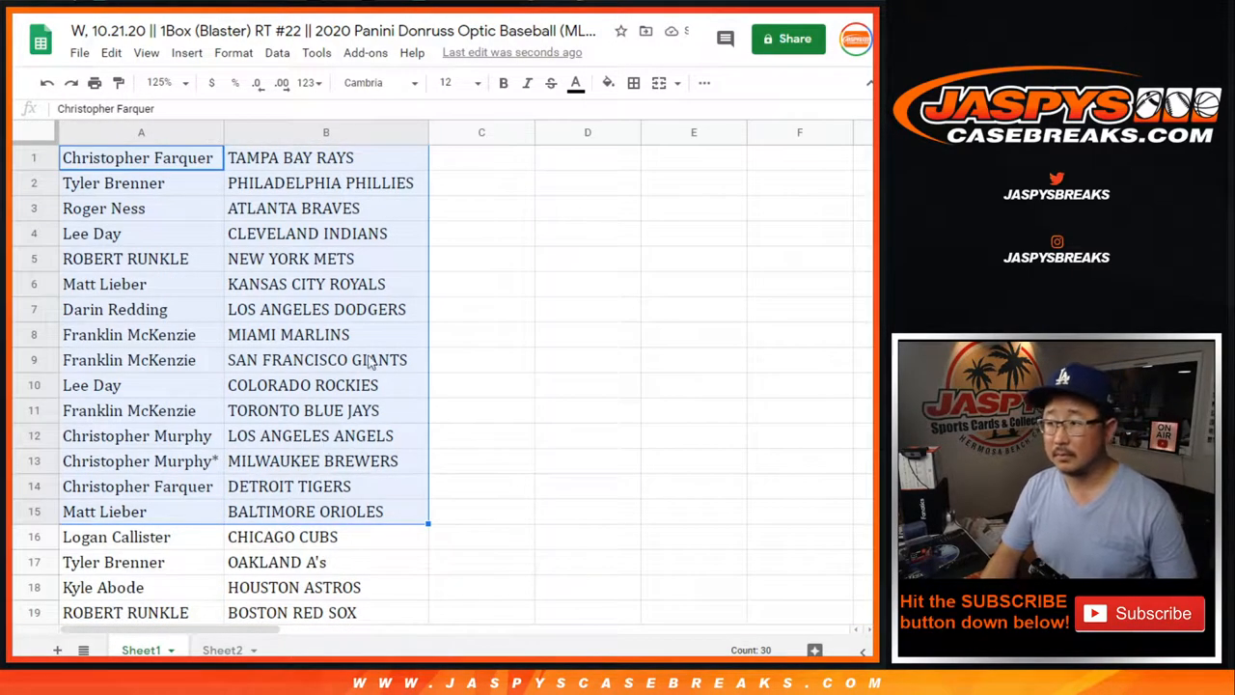
mouse_move(270, 524)
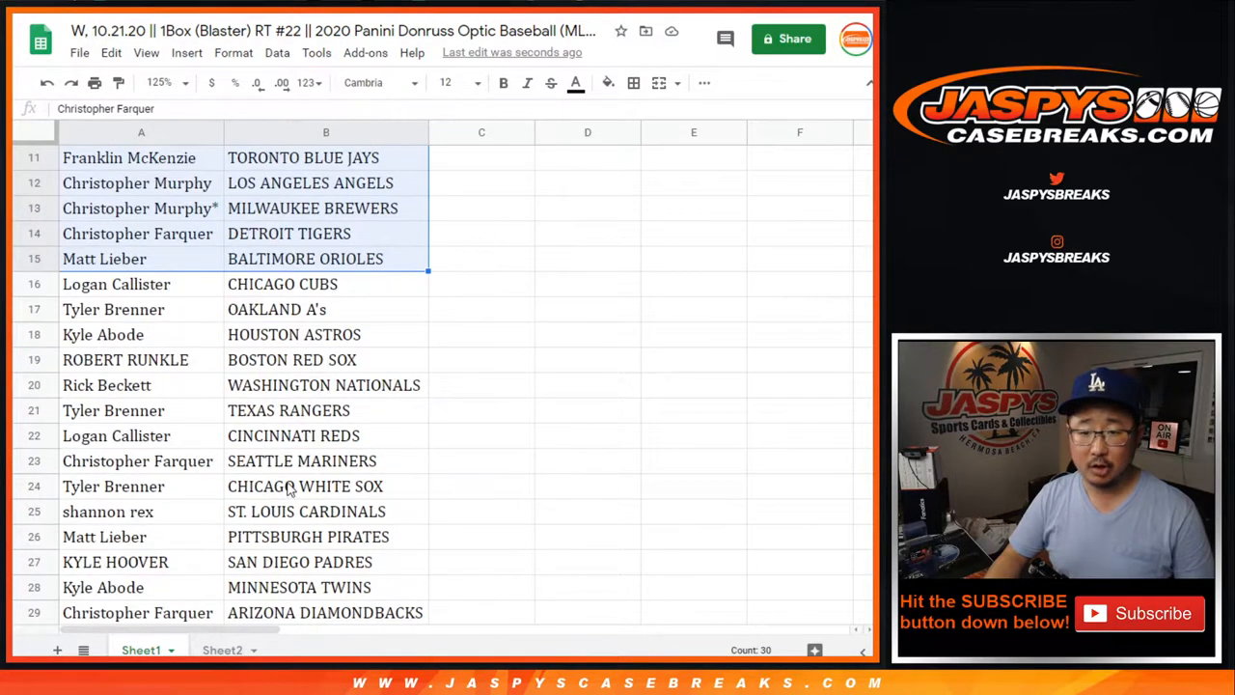
scroll(down, 3)
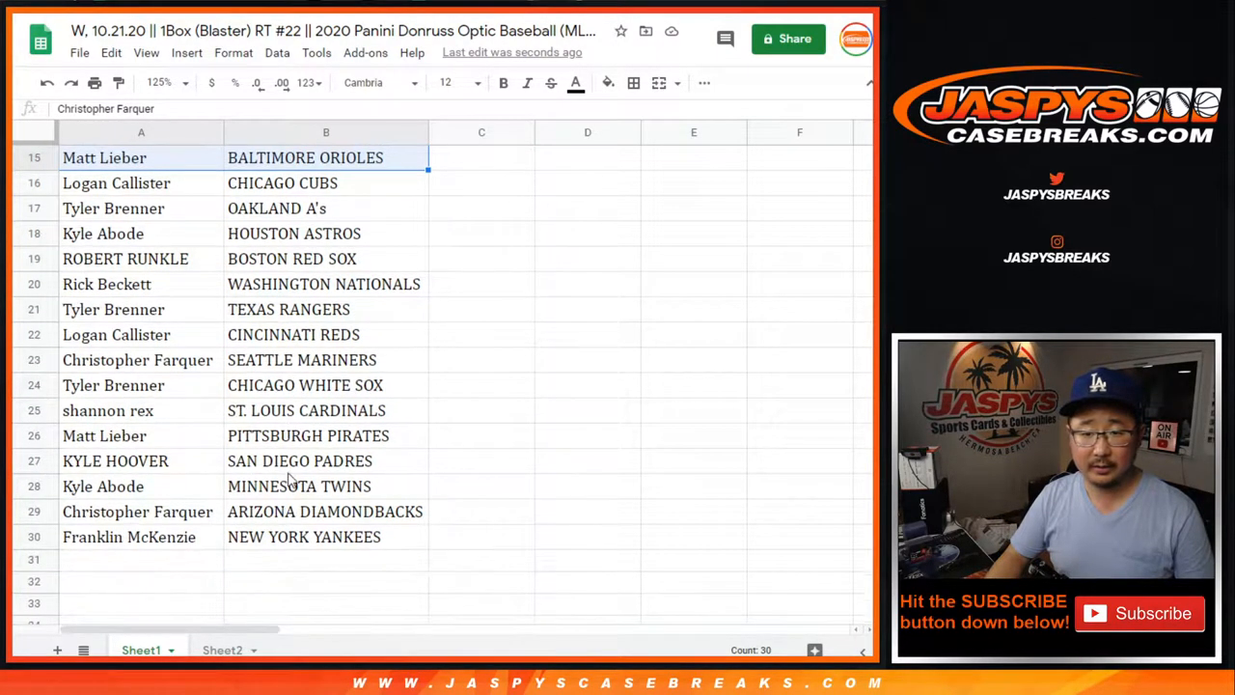
click(115, 183)
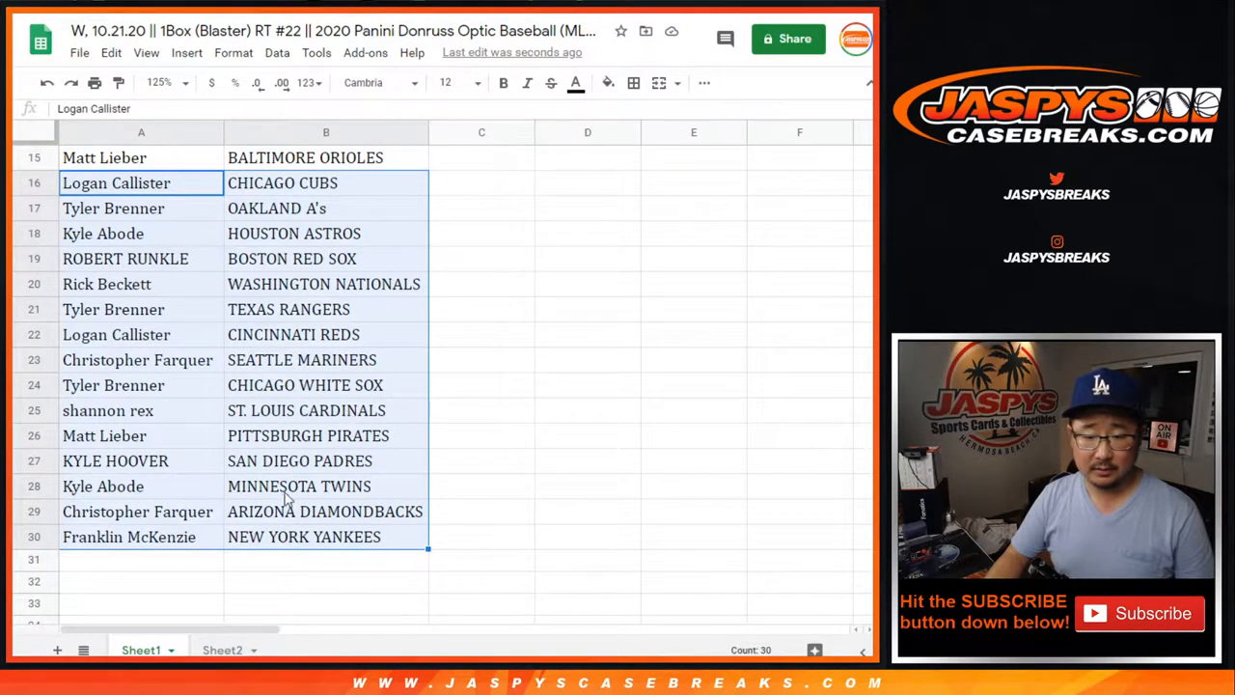
mouse_move(387, 488)
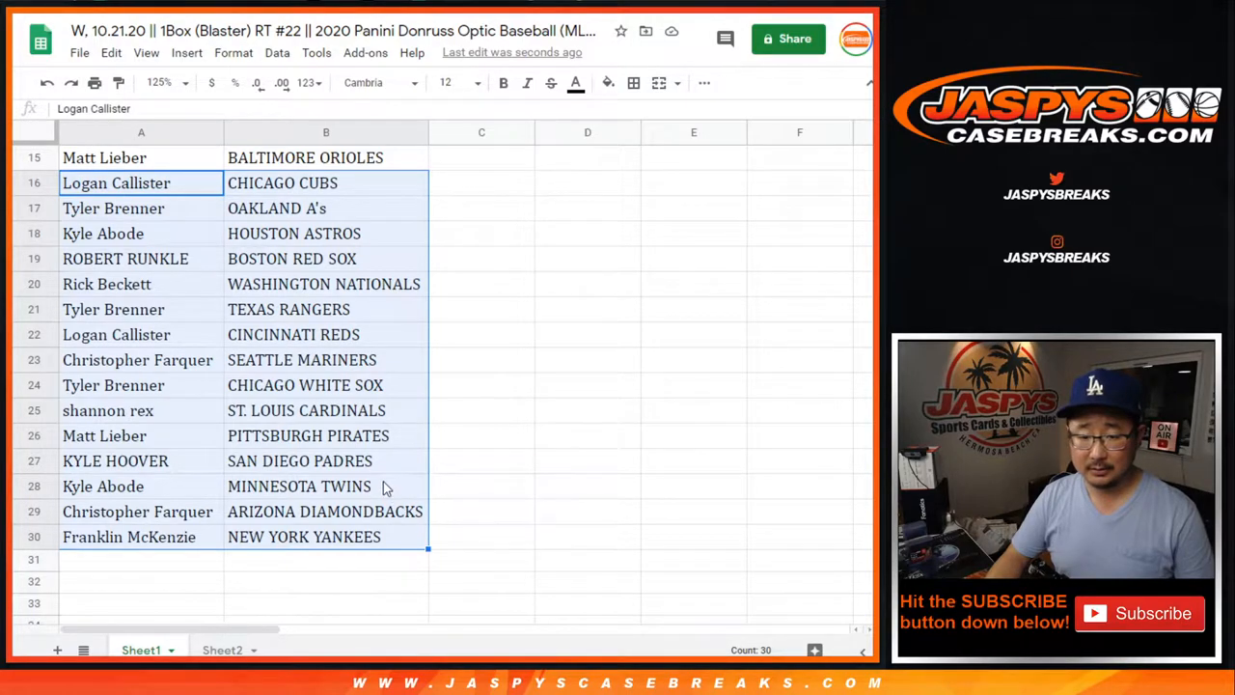
scroll(up, 3)
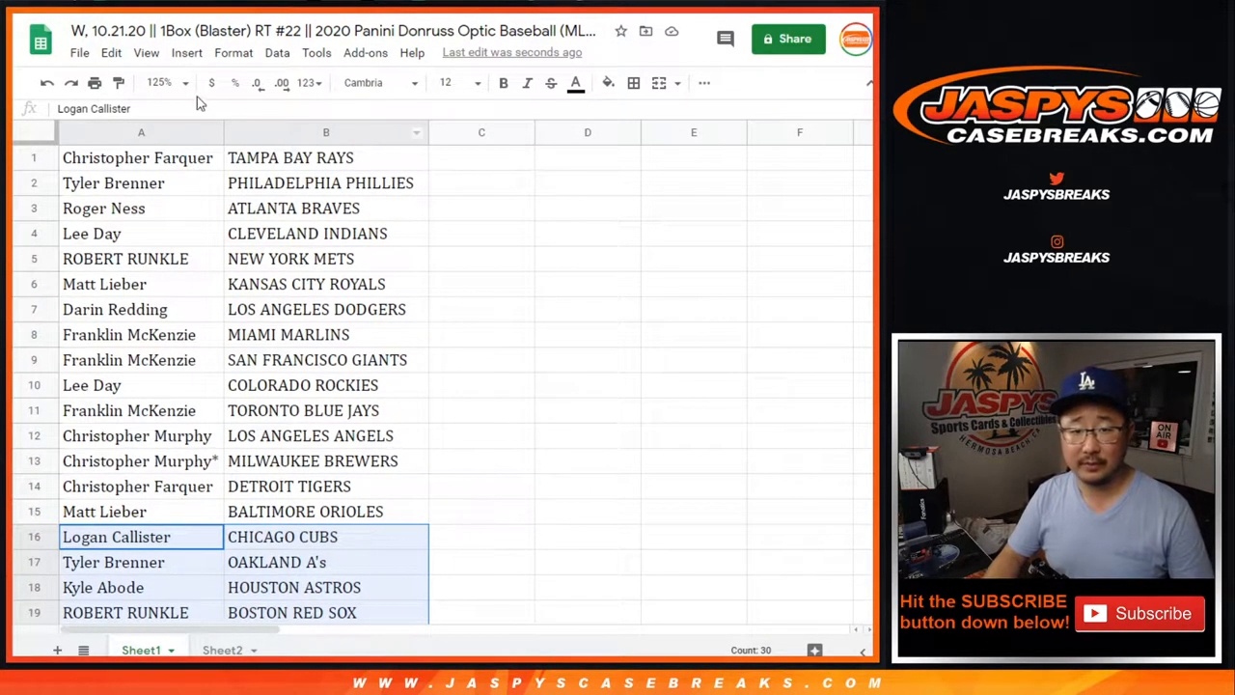
Zoom to 80% and print the team-sorted pairing list on one page.
click(183, 82)
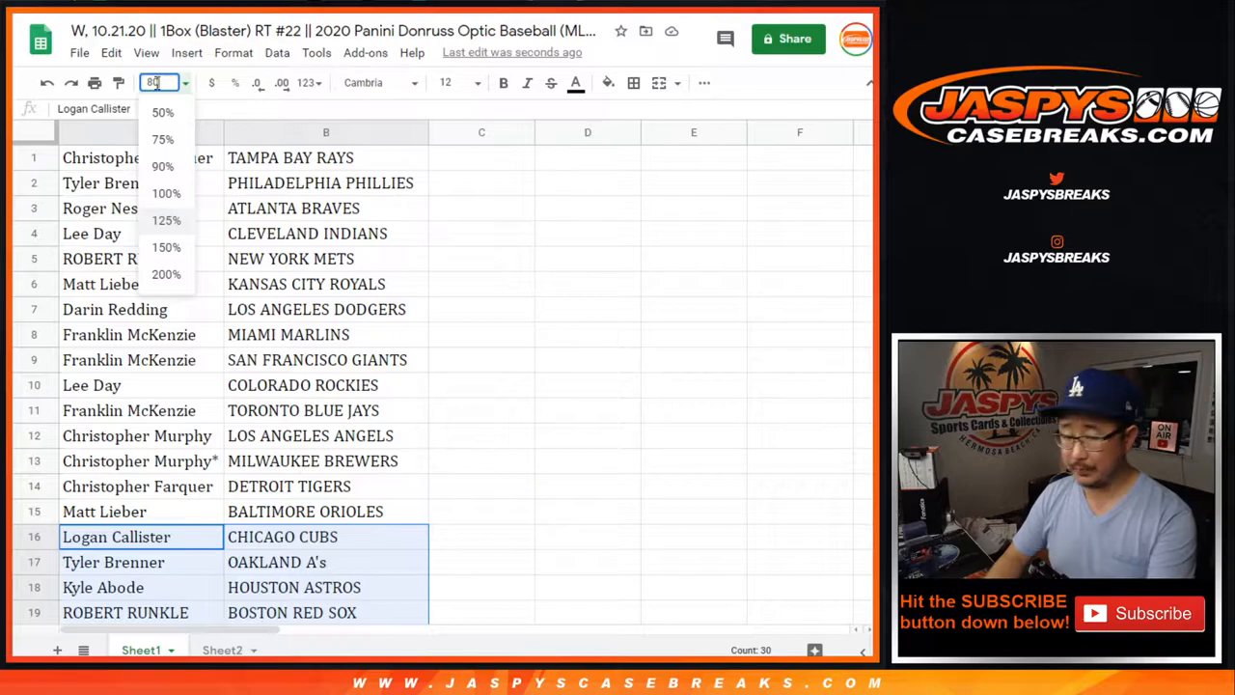
click(277, 52)
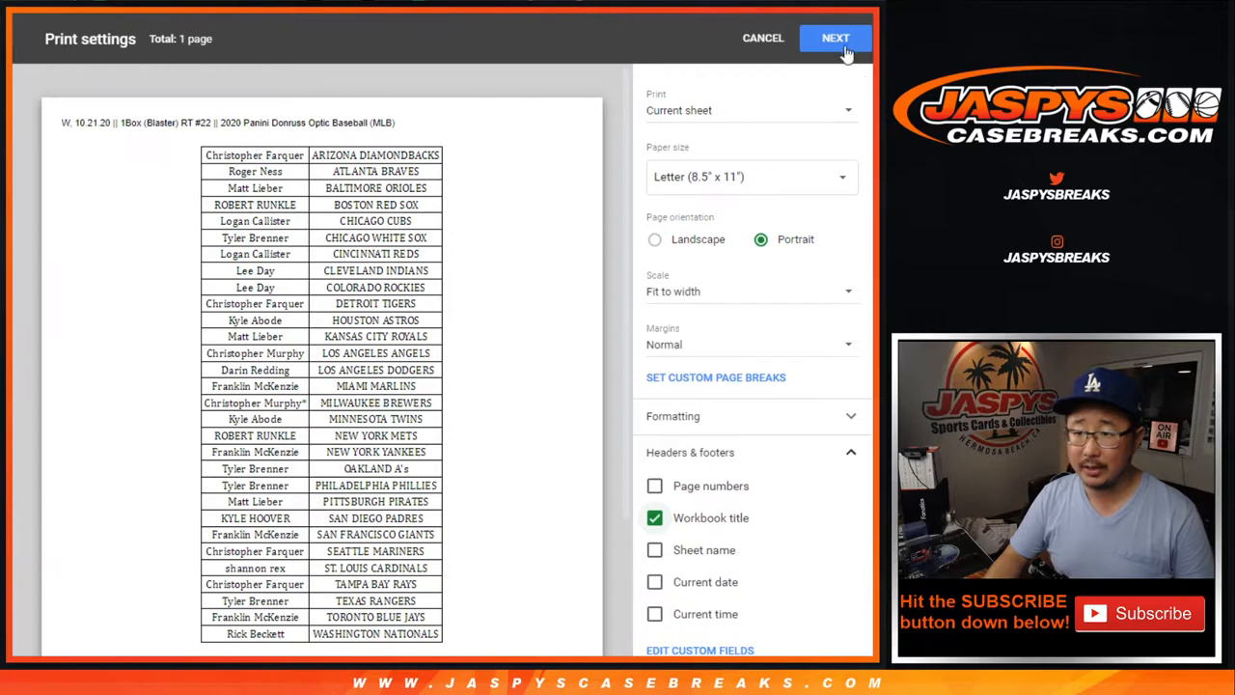
click(763, 37)
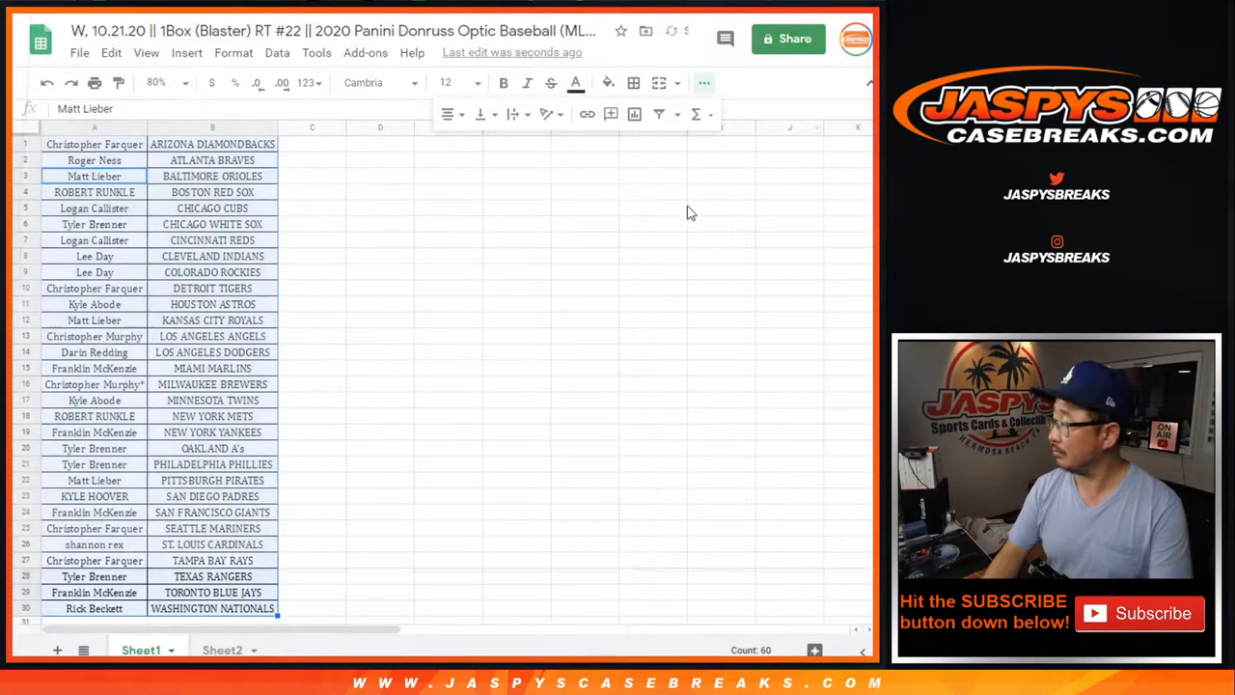
key(ctrl+p)
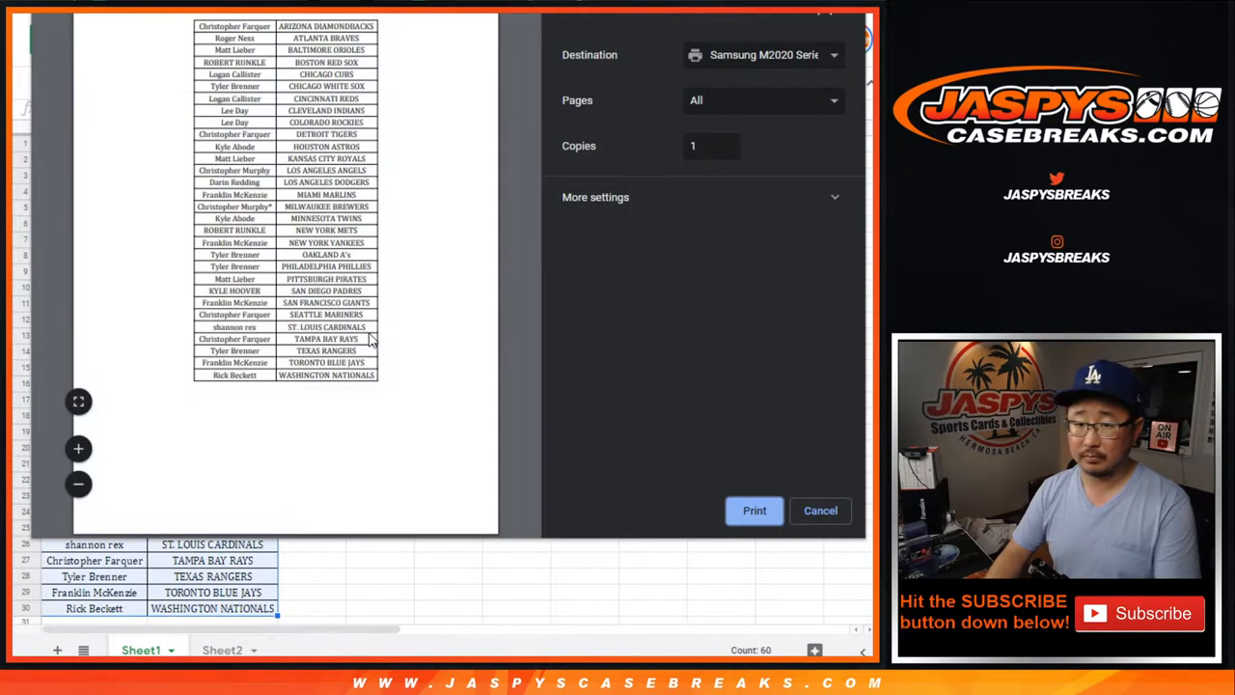
click(820, 509)
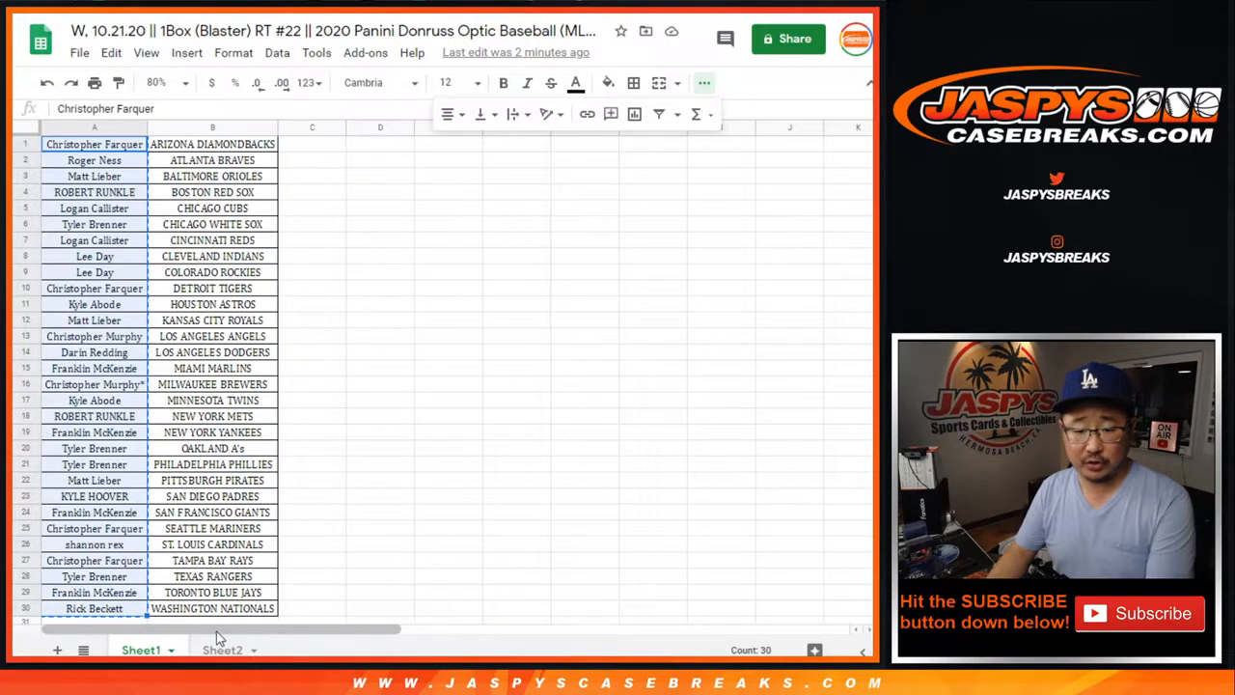
Copy the thirty participant names in A1:A30 in team-sorted order.
click(223, 649)
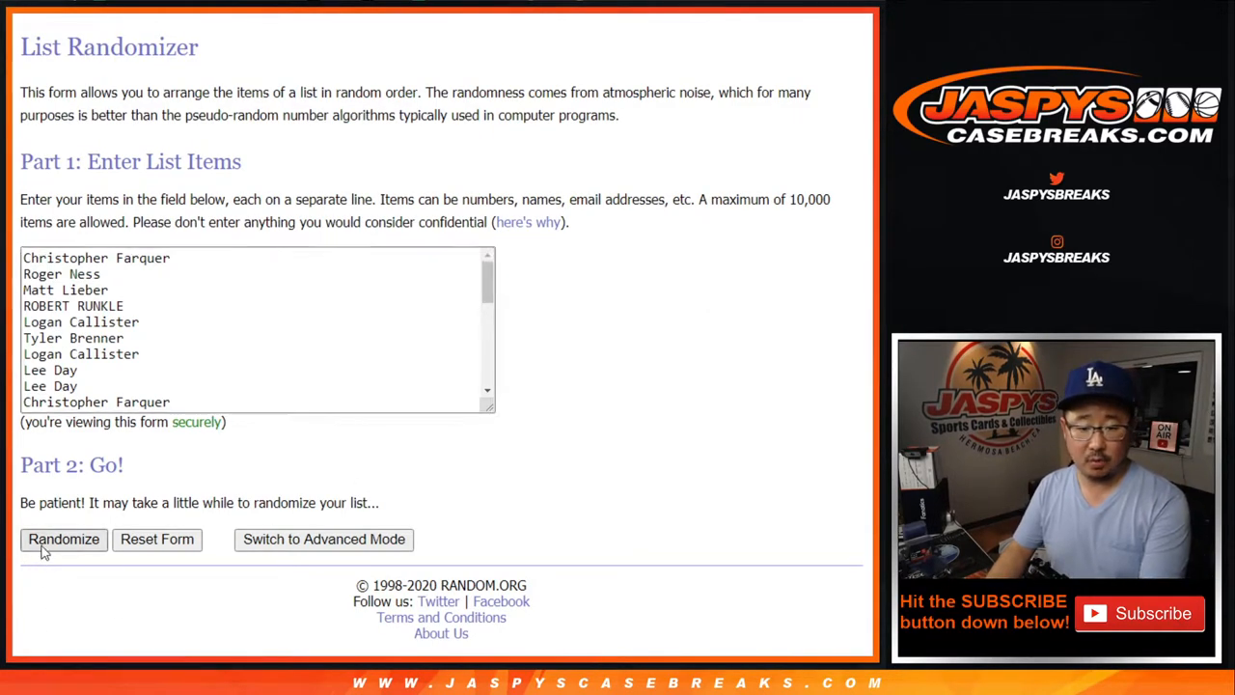
Shuffle the pasted thirty names six times and select results 1–10.
click(64, 539)
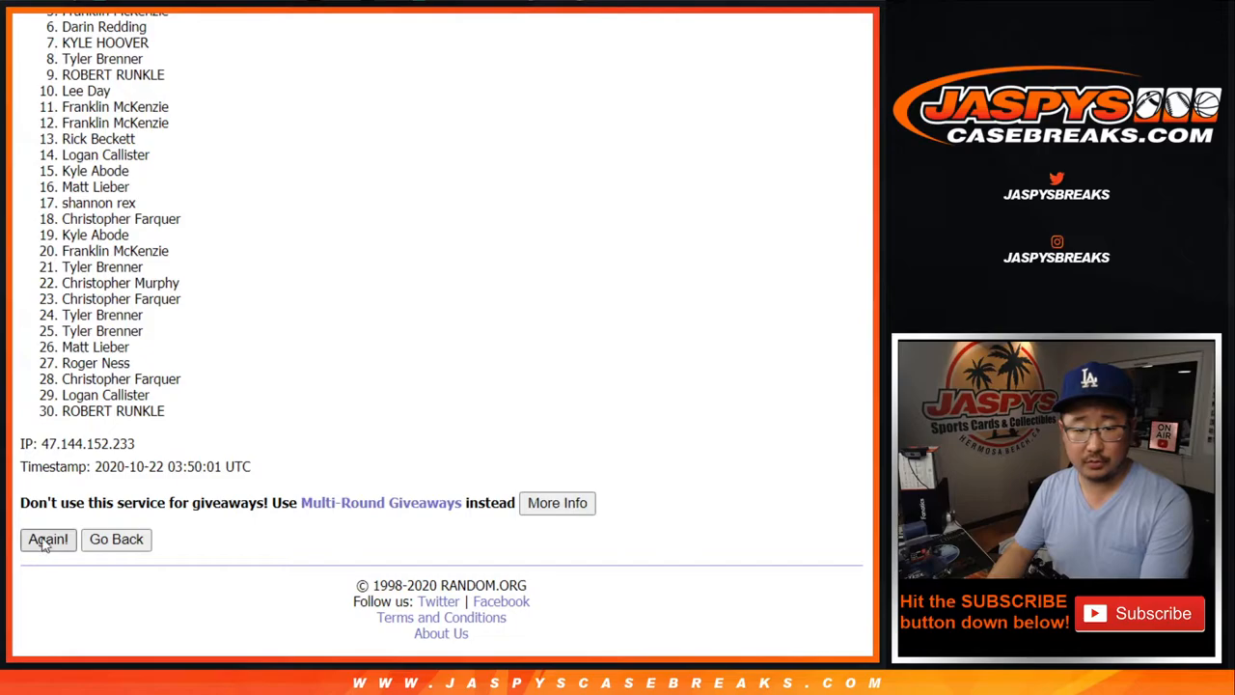
click(48, 539)
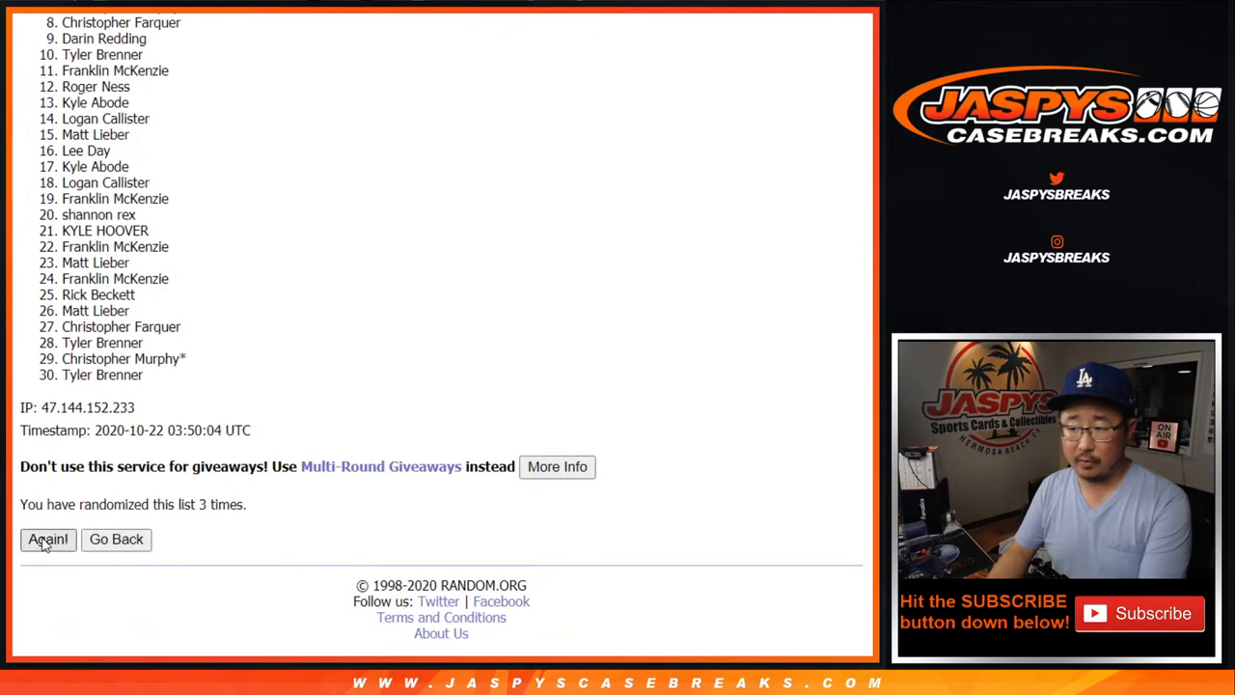
click(47, 540)
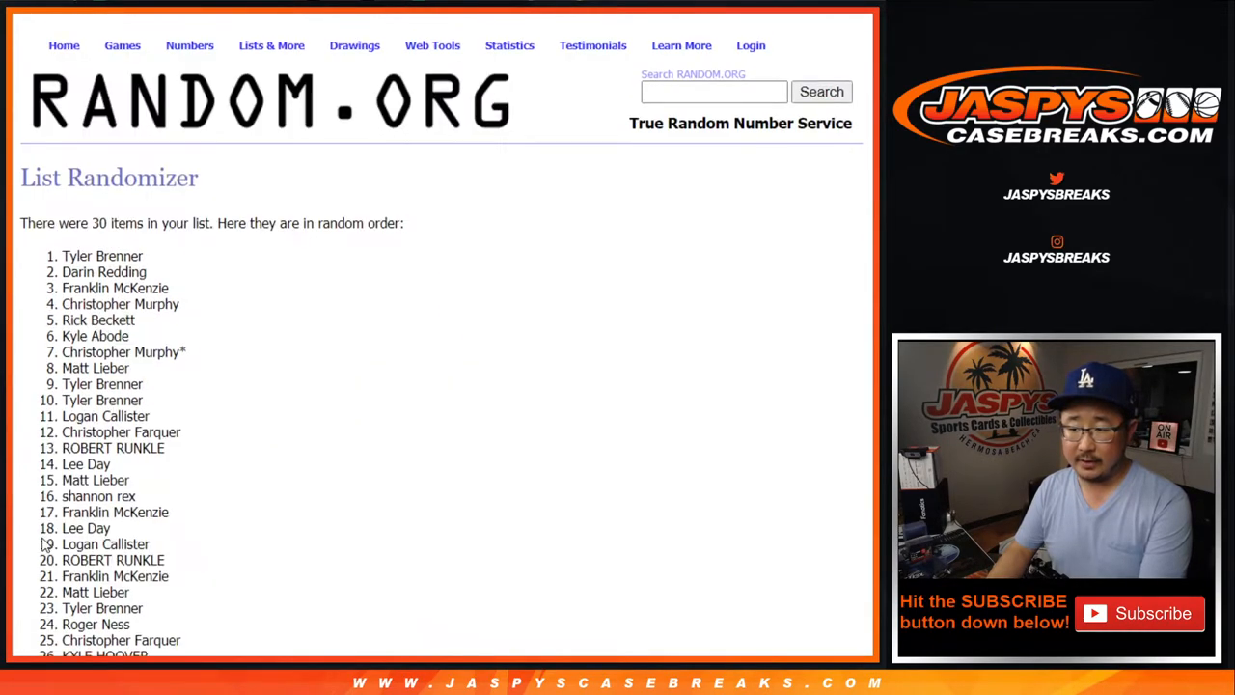
scroll(down, 3)
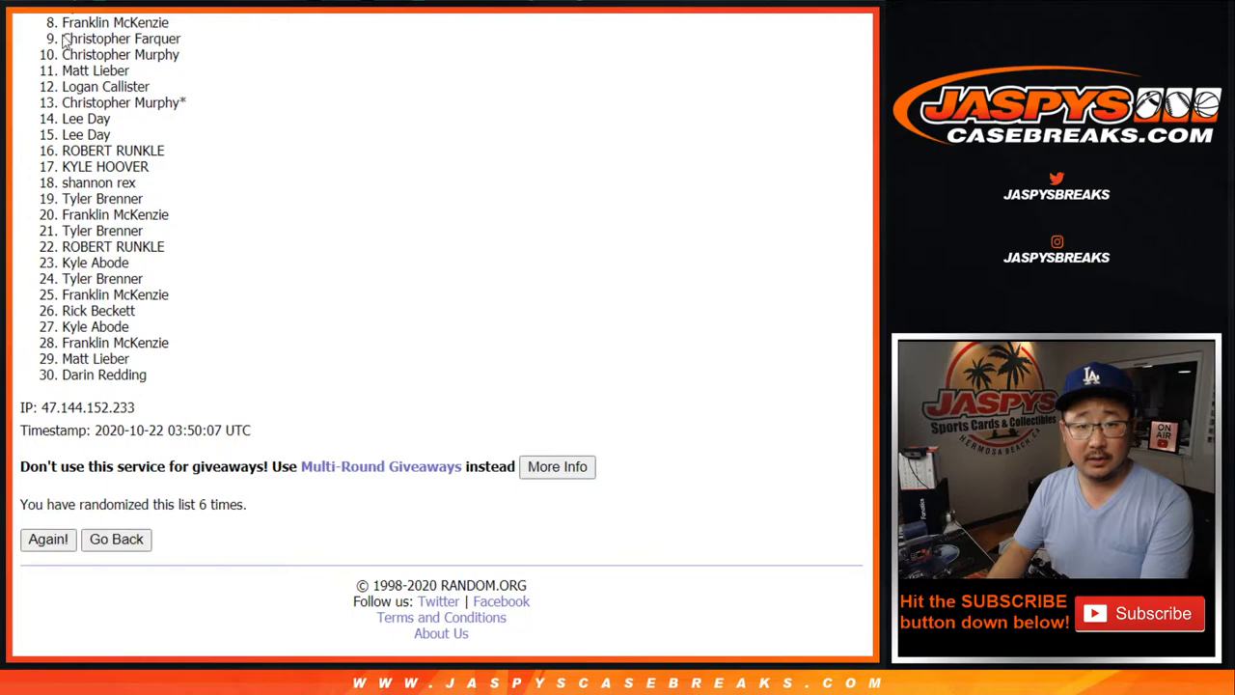
drag(64, 38, 179, 54)
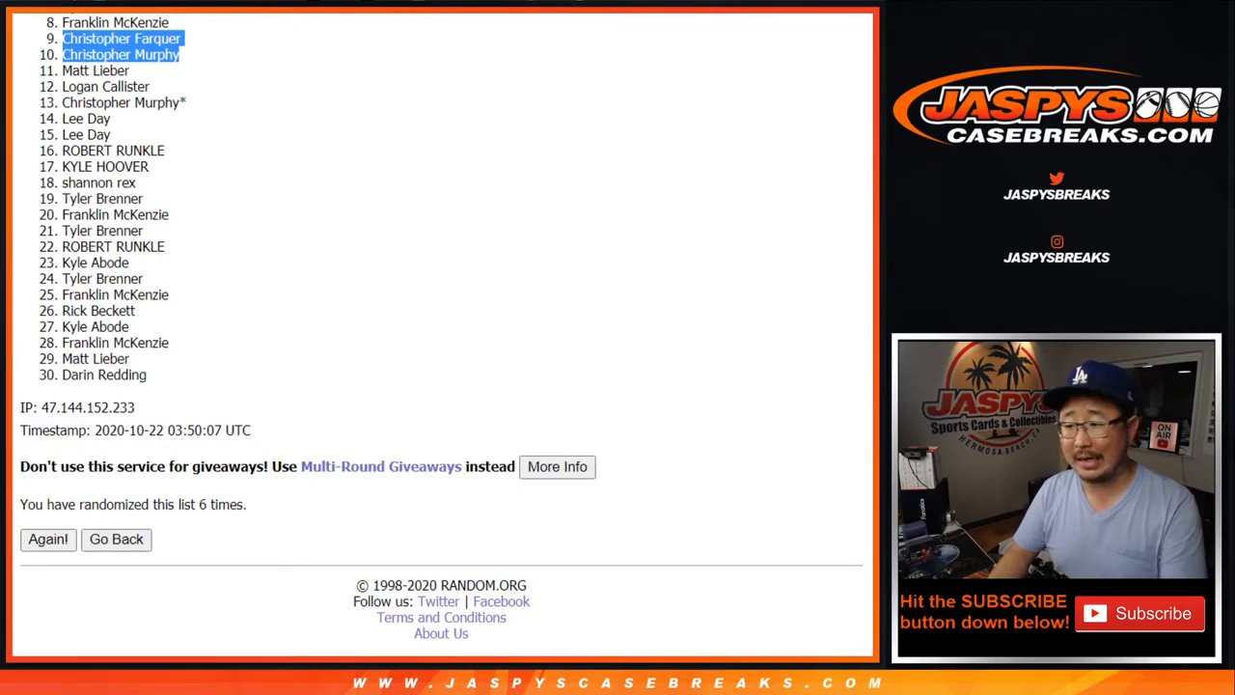
scroll(up, 3)
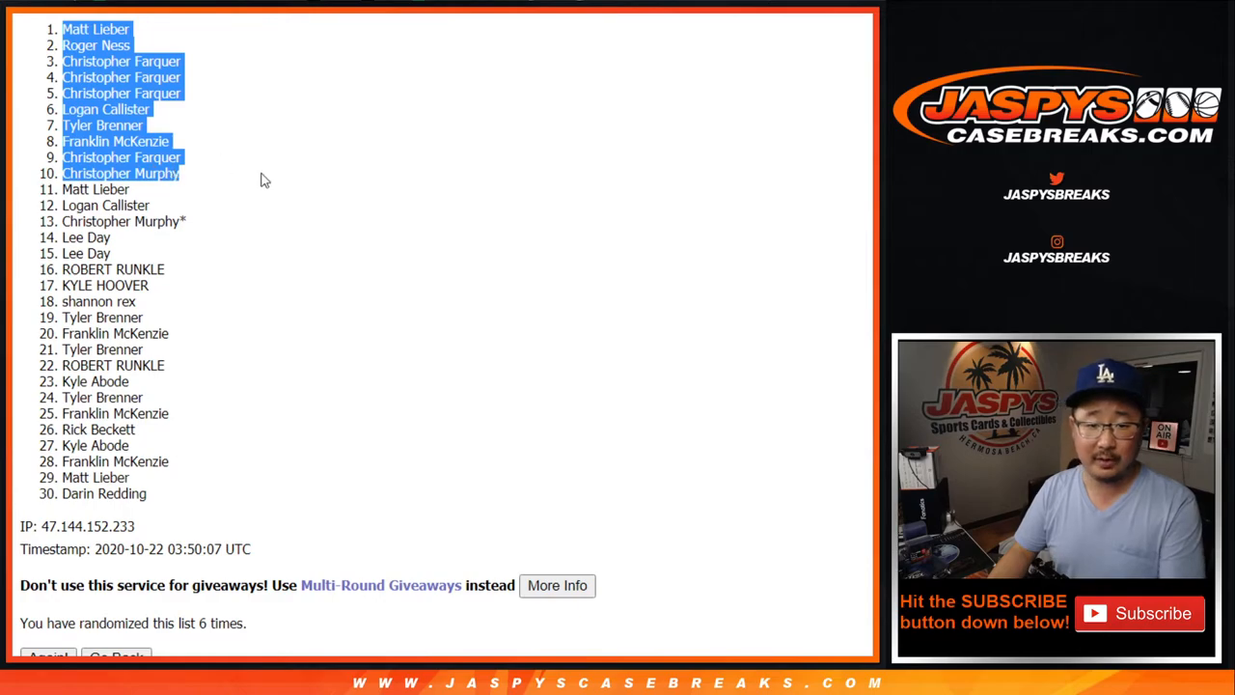
mouse_move(298, 150)
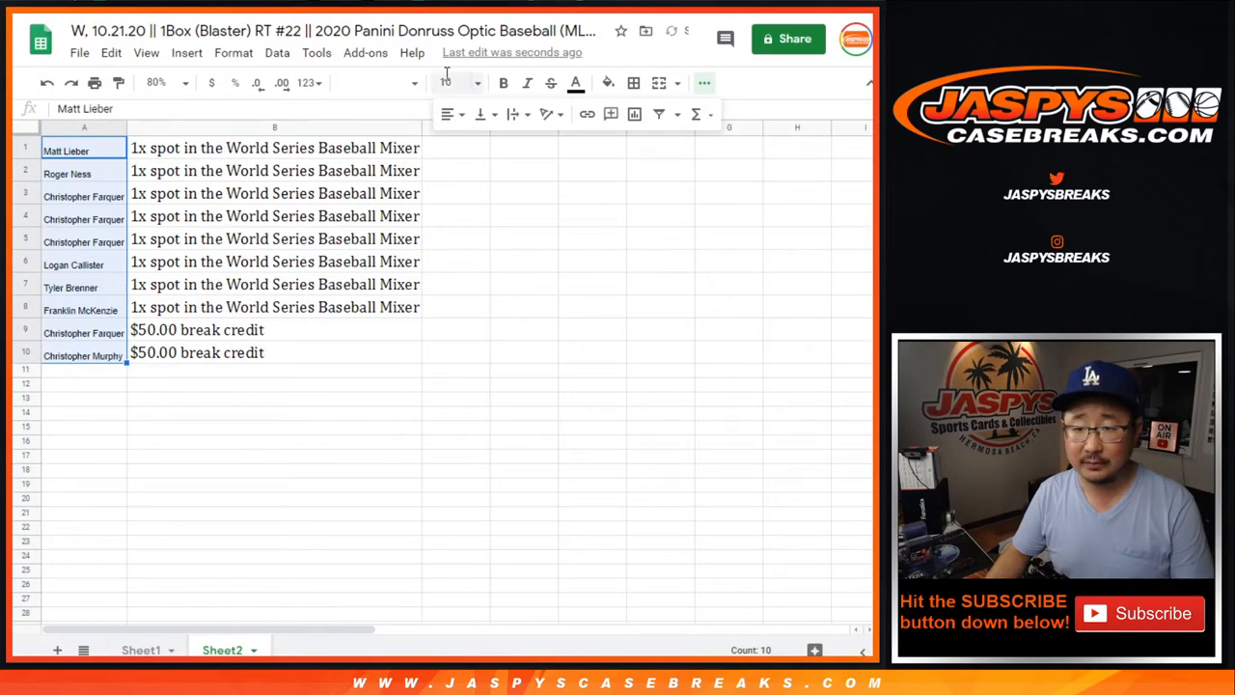
Format the ten pasted names in Sheet2 A1:A10 as Cambria, size 18.
click(395, 82)
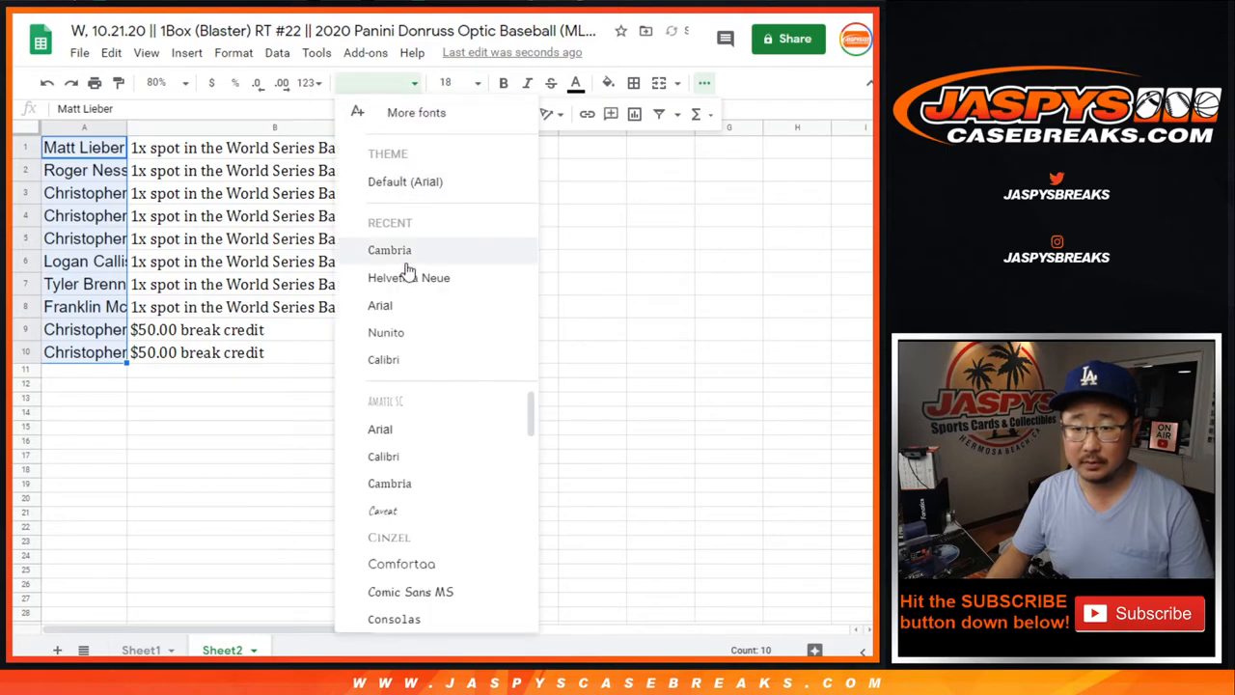
click(389, 250)
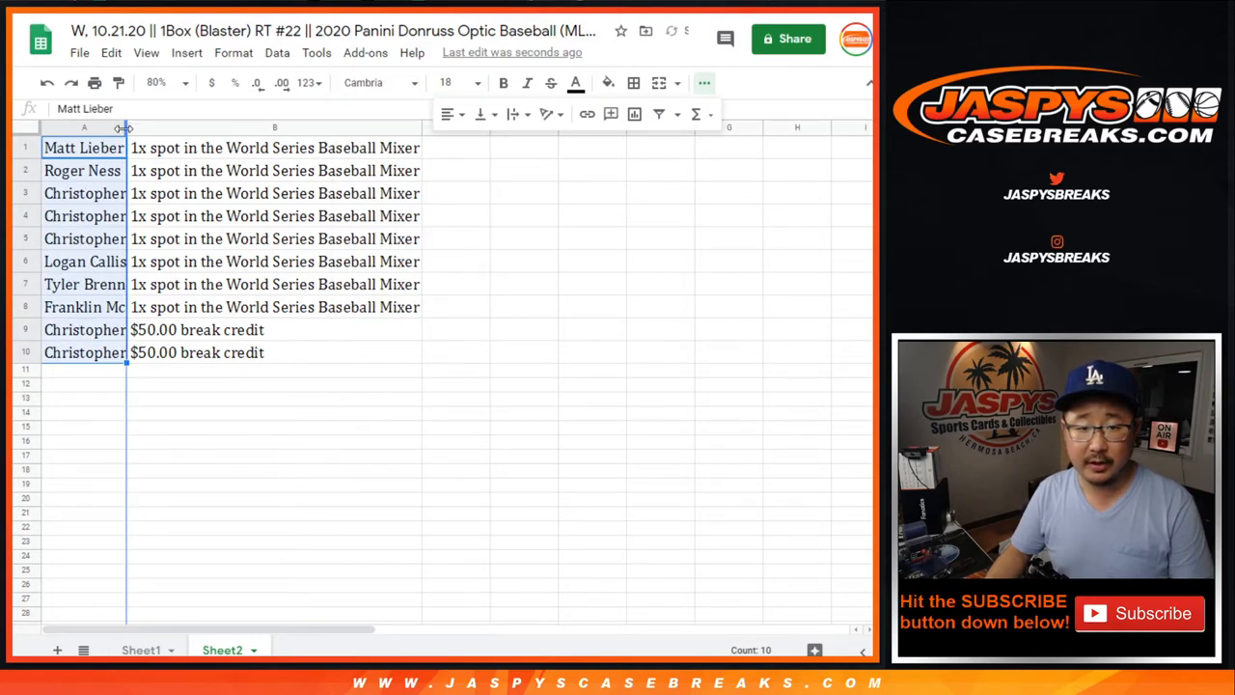